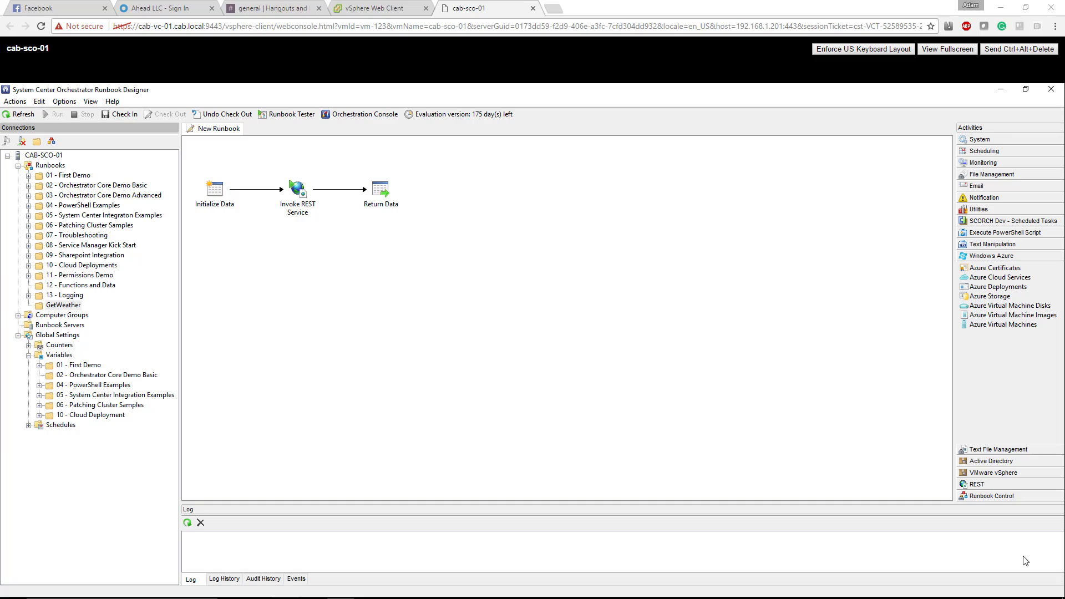
mouse_move(12, 367)
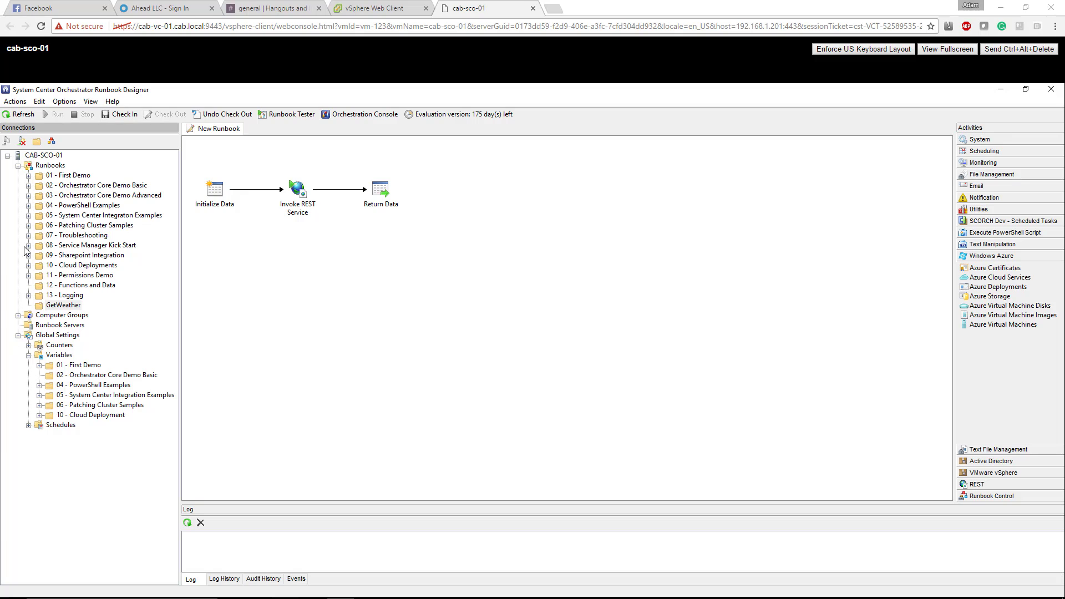
mouse_move(26, 235)
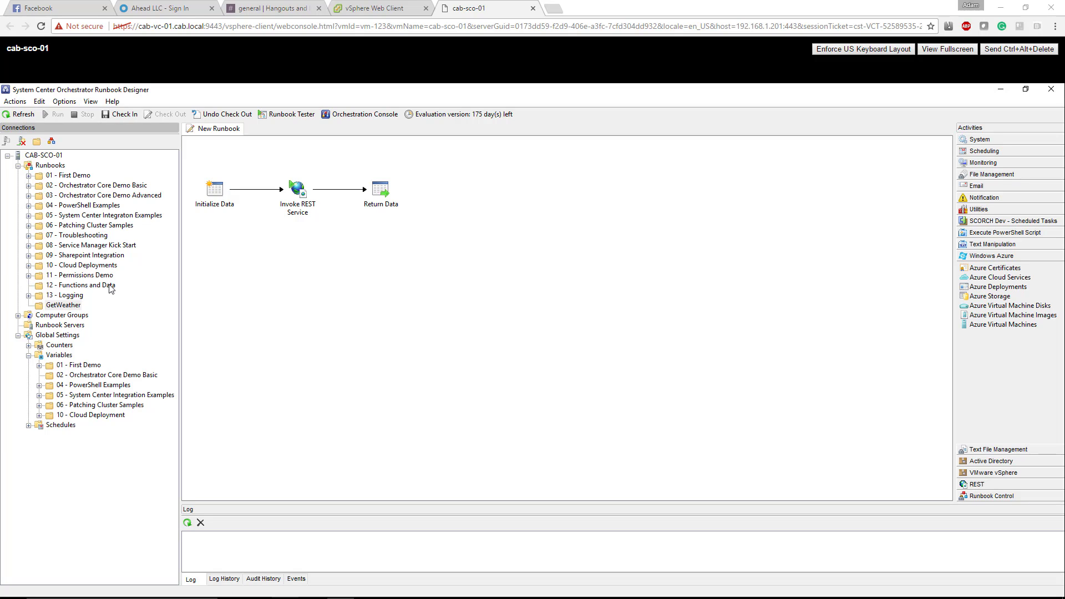
mouse_move(64, 305)
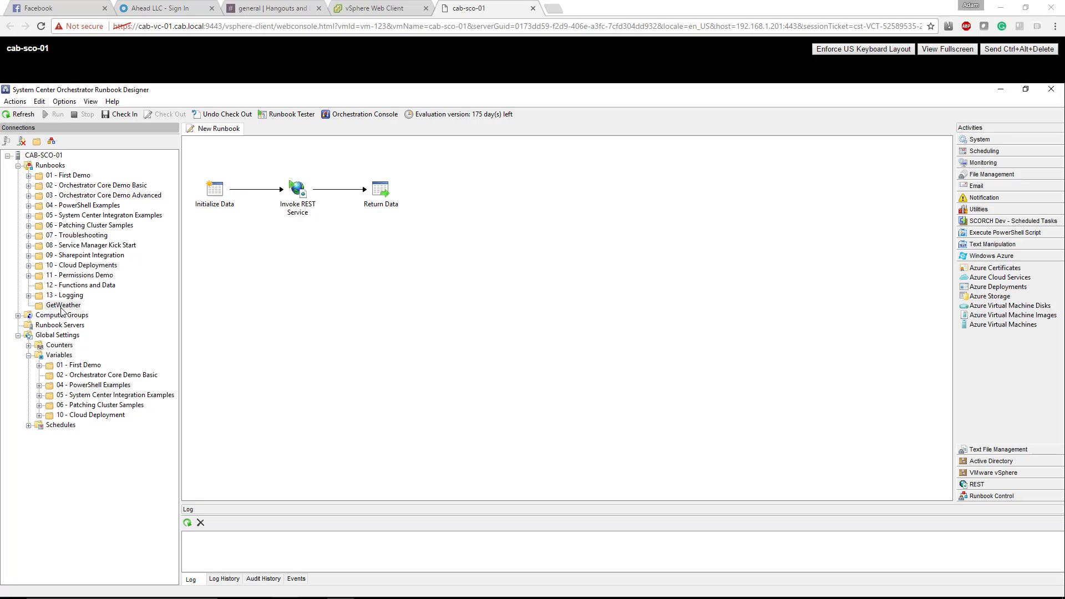
mouse_move(373, 129)
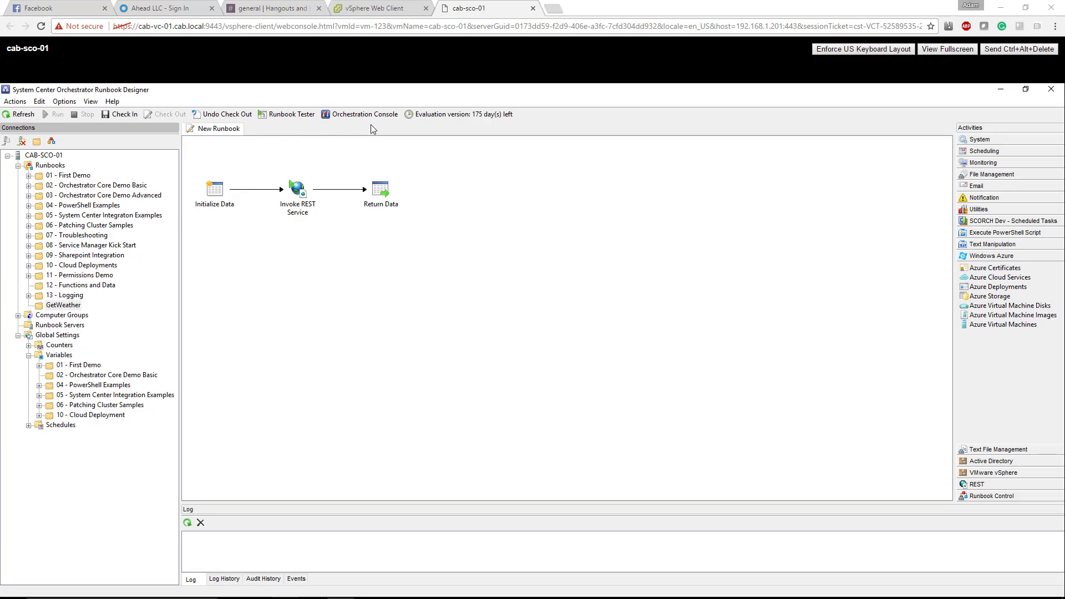
Step: Browse the Orchestrator Core Demo Basic published-data examples, then return to GetWeather and select Return Data
left_click(71, 176)
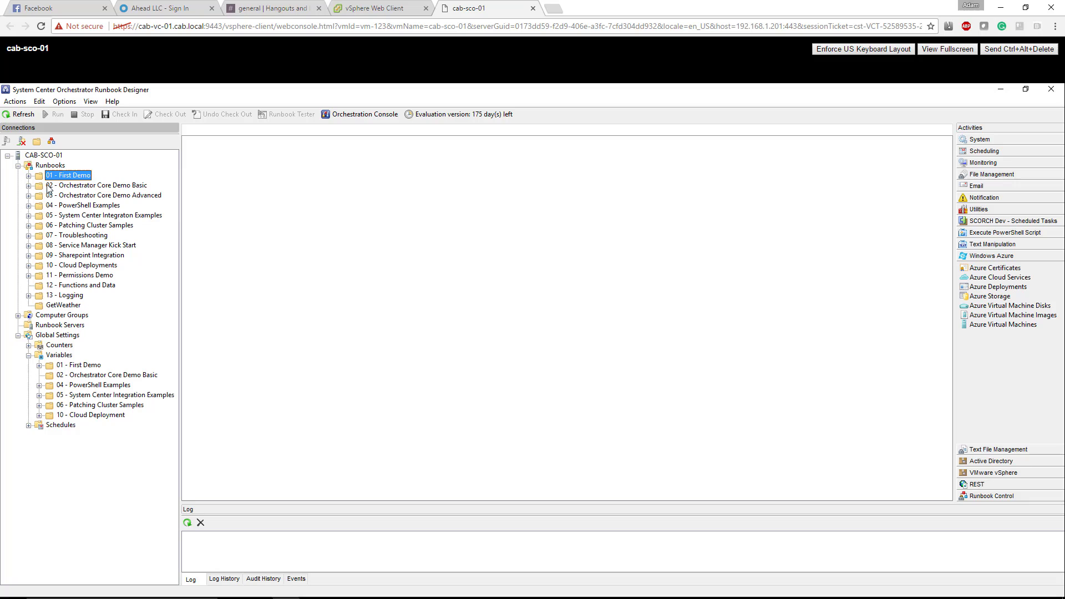
double_click(67, 174)
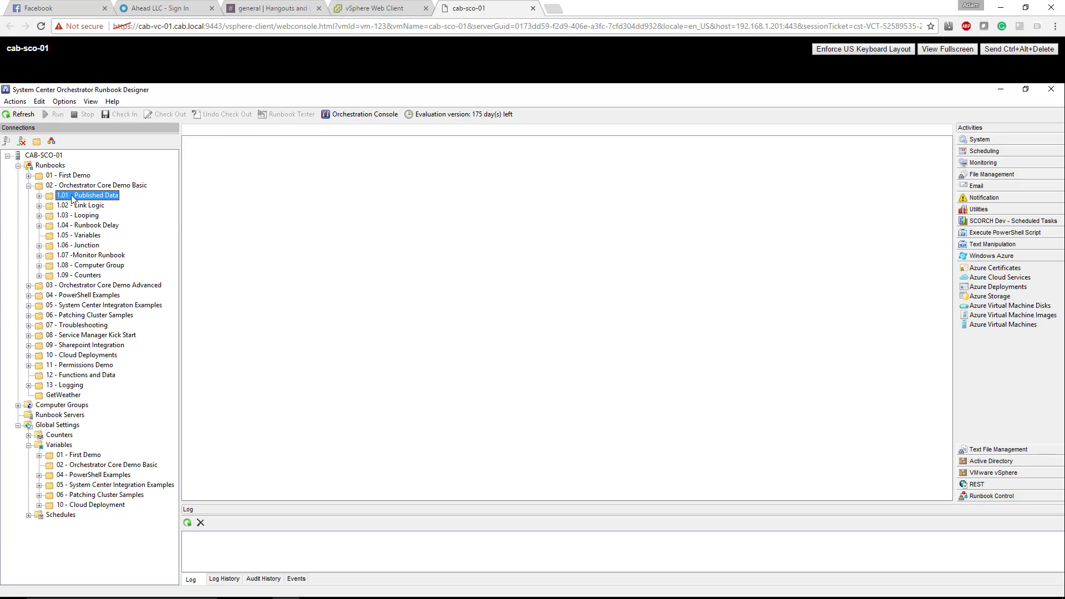
double_click(93, 195)
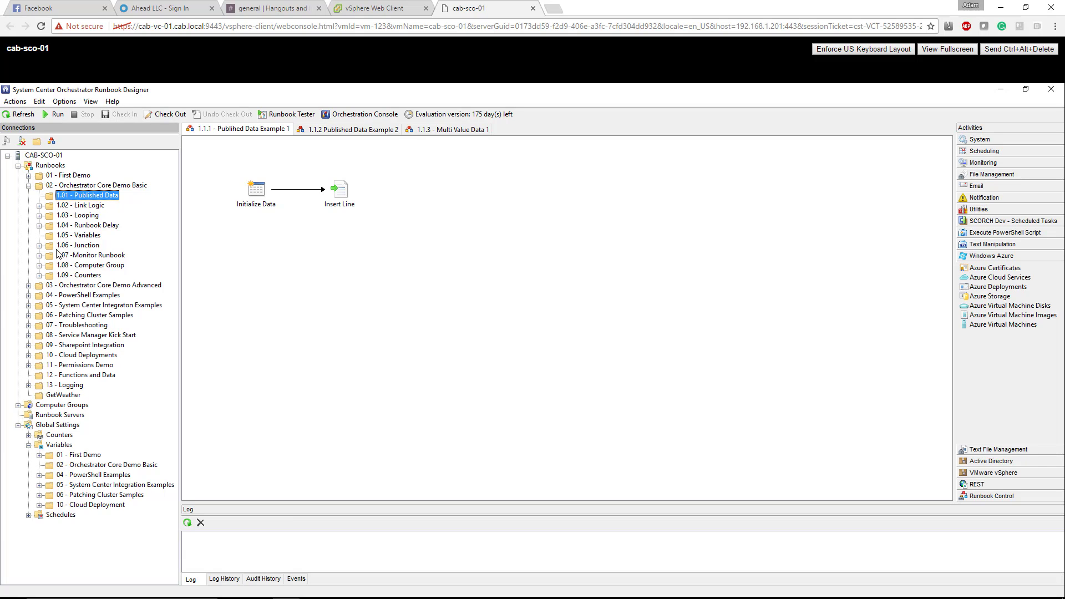
left_click(39, 185)
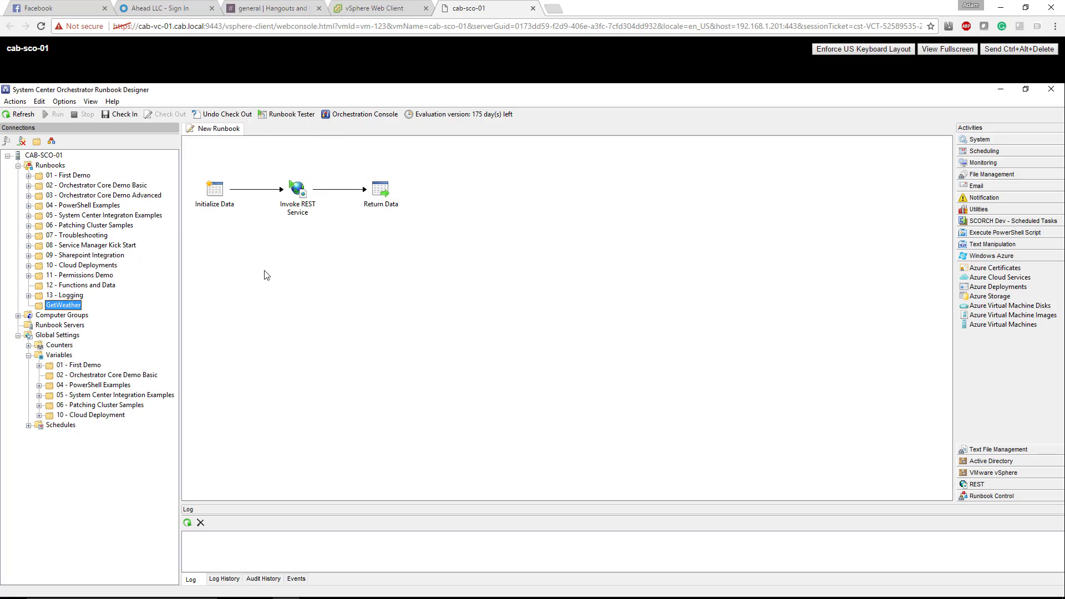
mouse_move(239, 228)
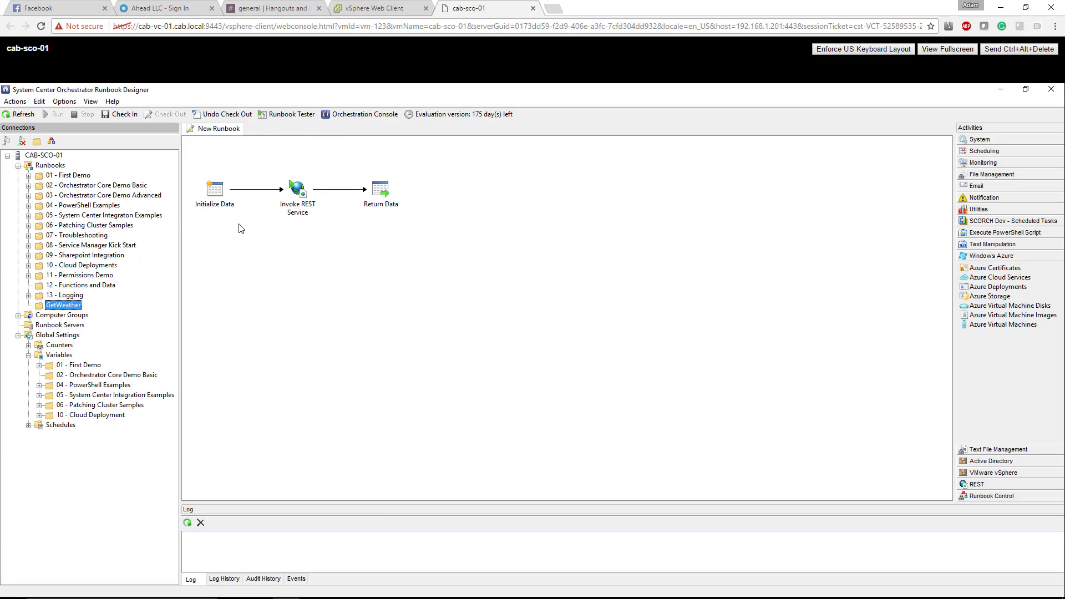
mouse_move(987, 392)
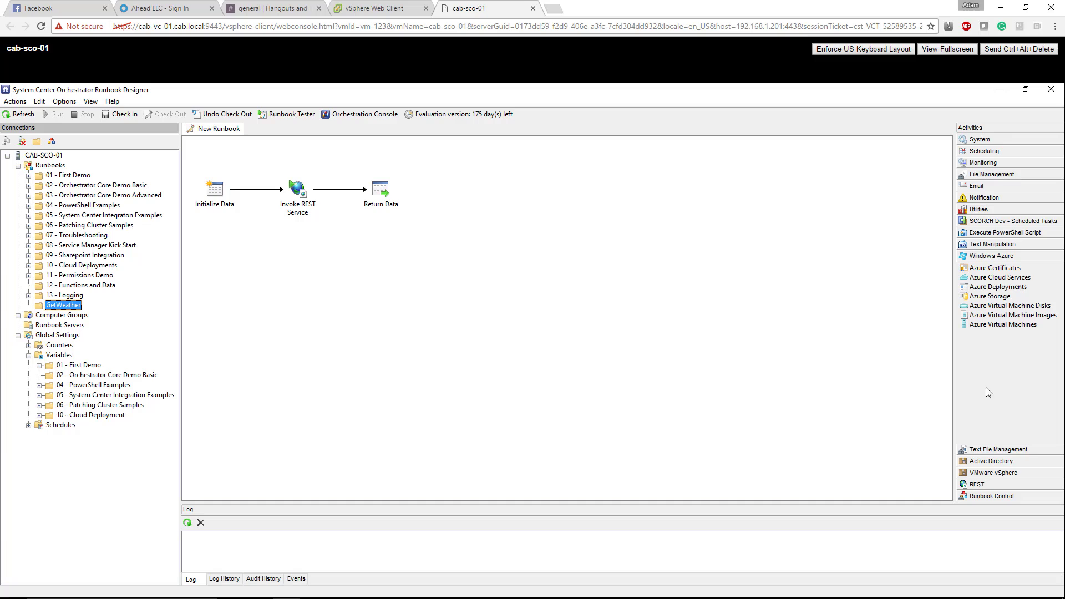
mouse_move(961, 339)
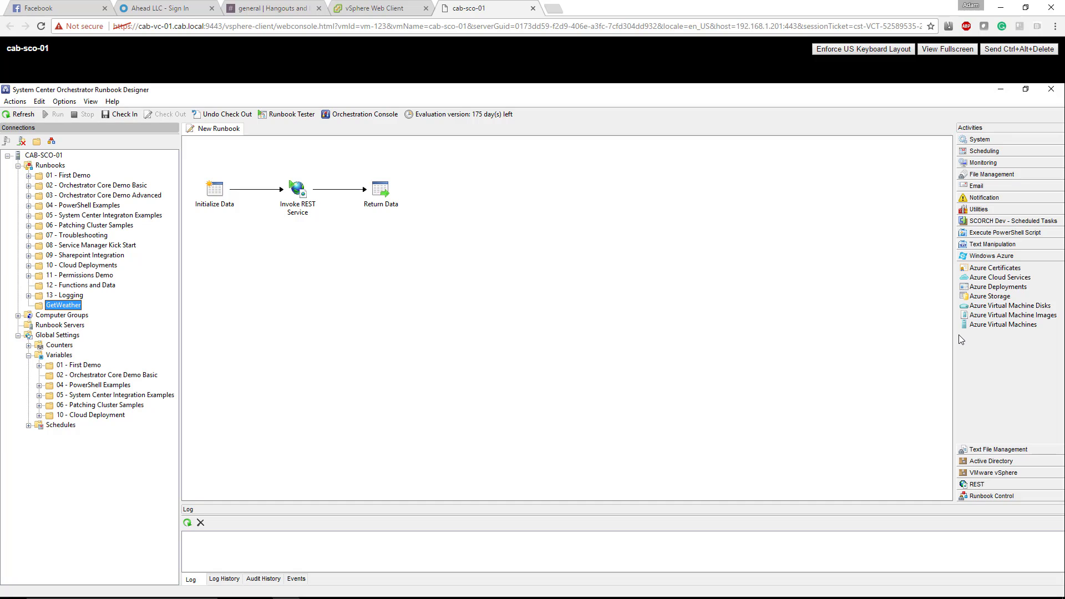
mouse_move(969, 243)
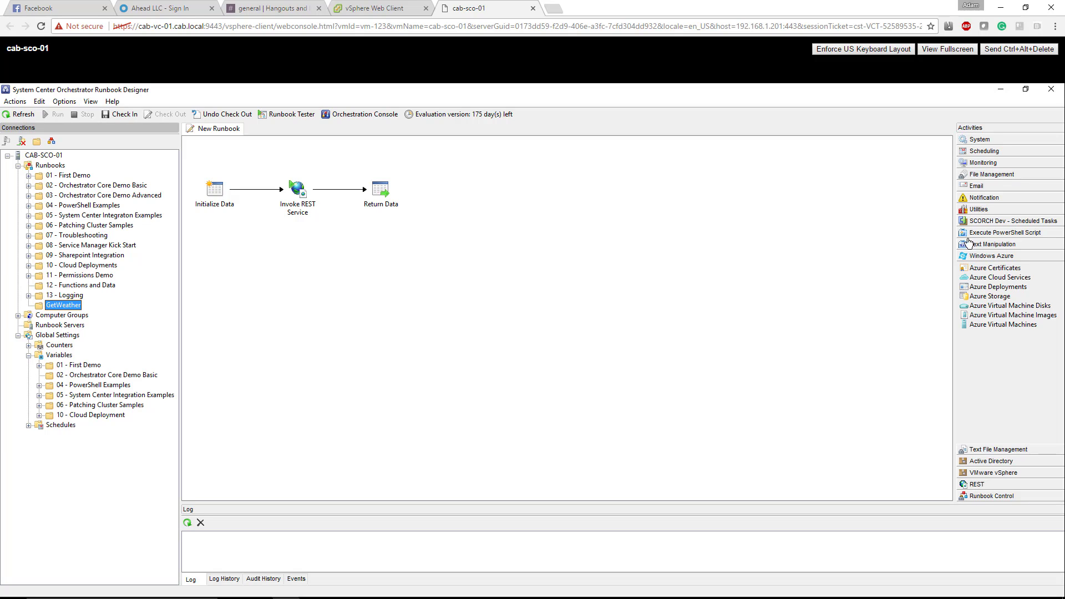
mouse_move(672, 233)
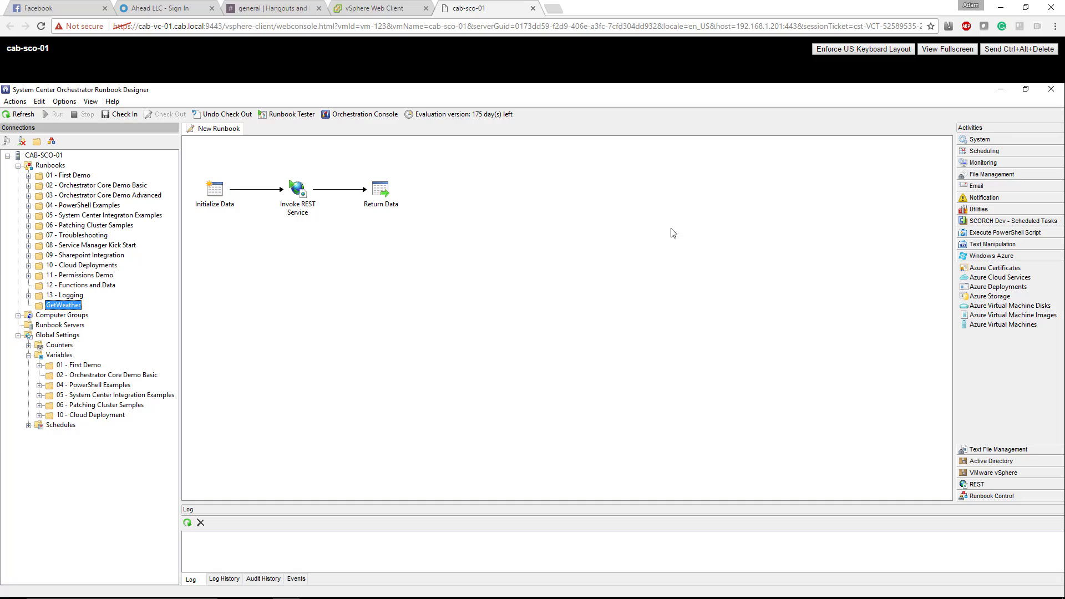
mouse_move(518, 218)
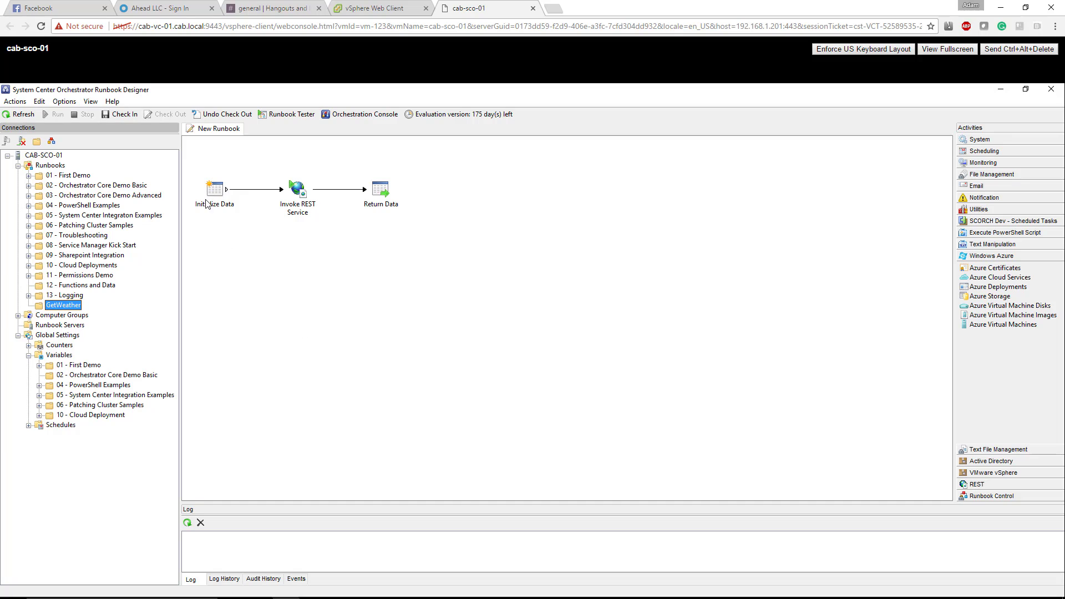
mouse_move(214, 203)
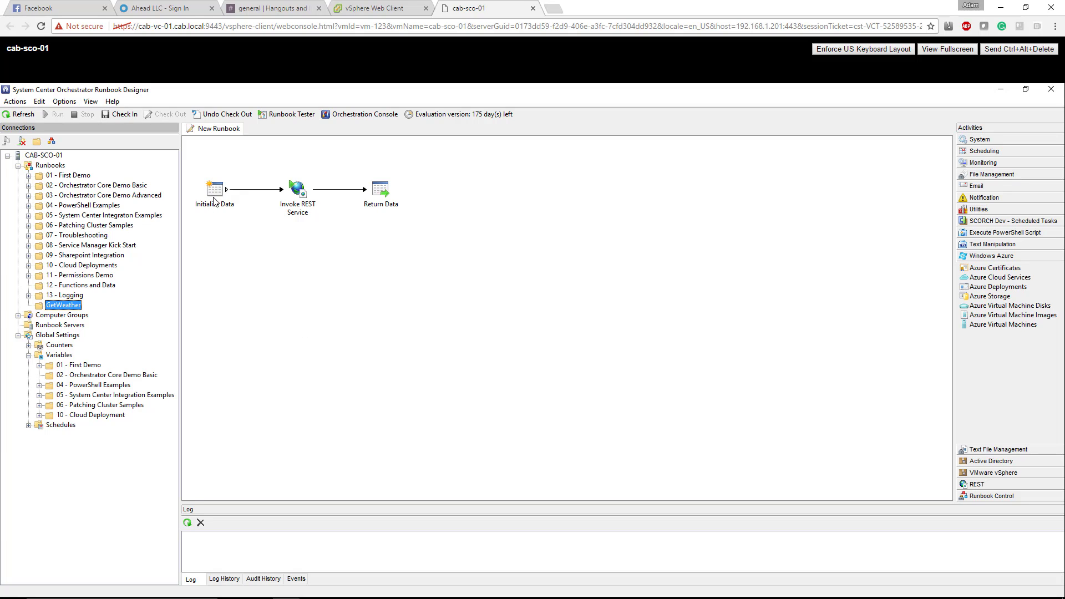
mouse_move(291, 192)
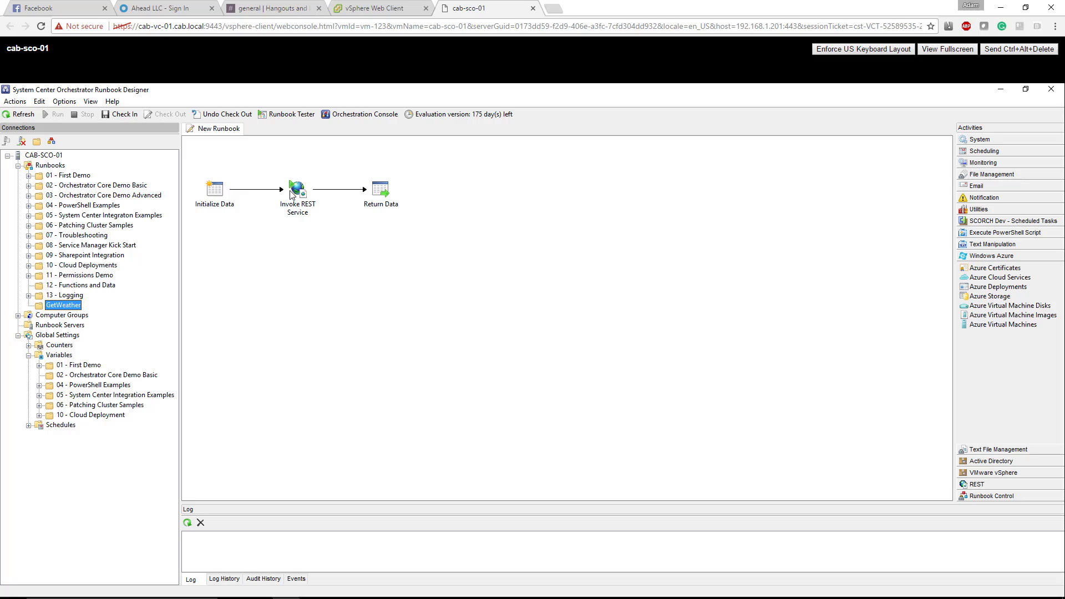
left_click(381, 188)
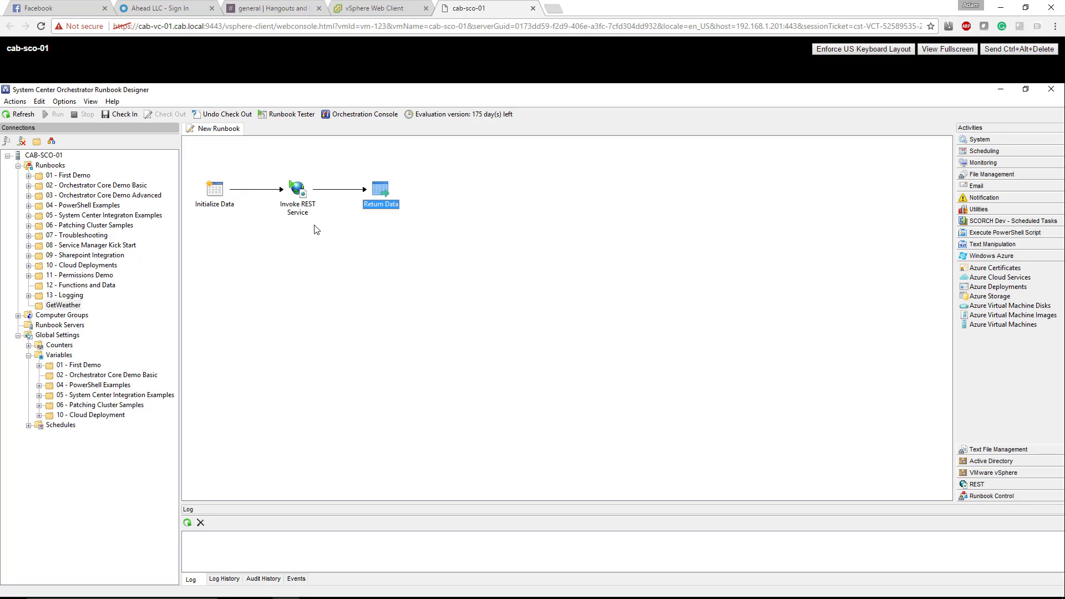
mouse_move(325, 230)
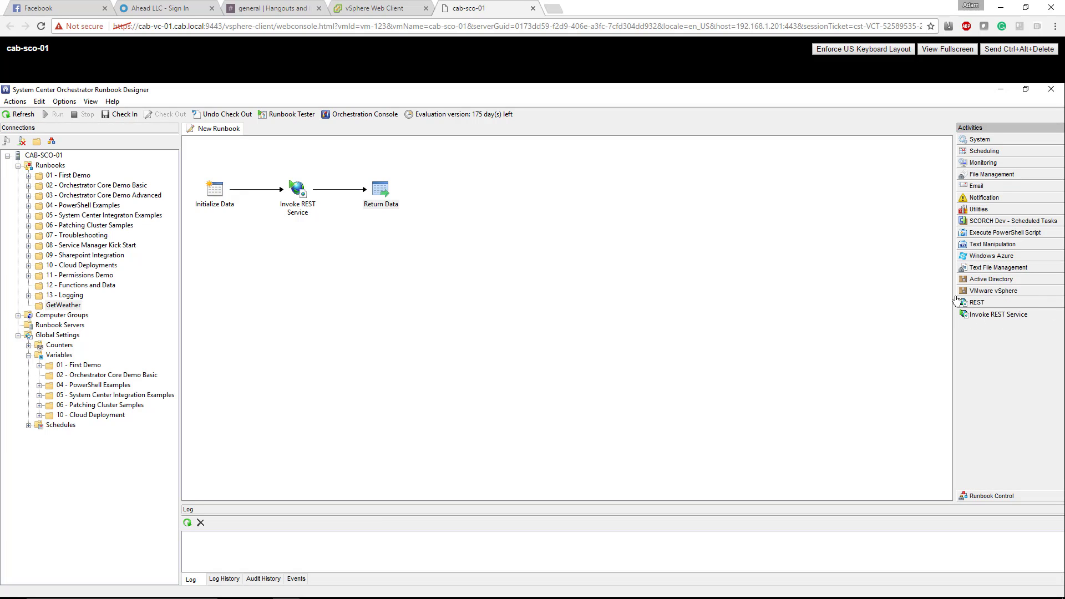
mouse_move(961, 326)
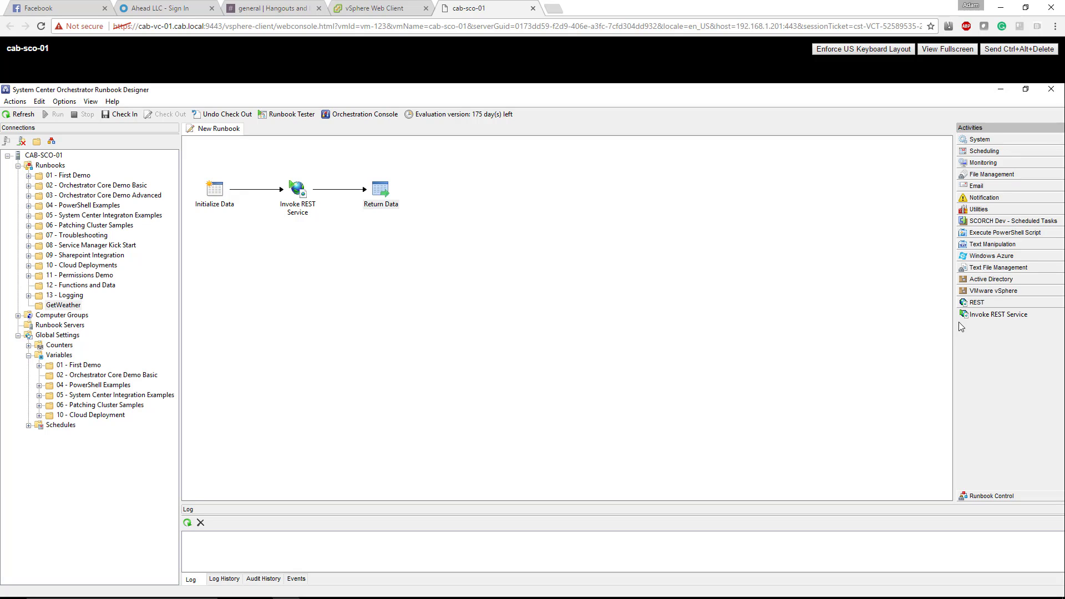
mouse_move(981, 267)
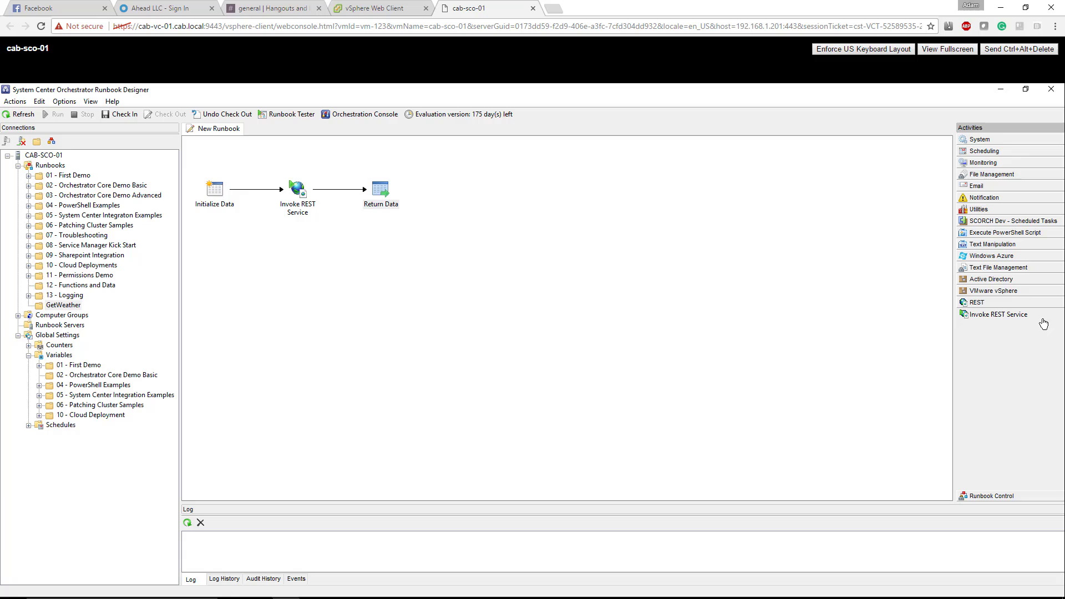
mouse_move(219, 196)
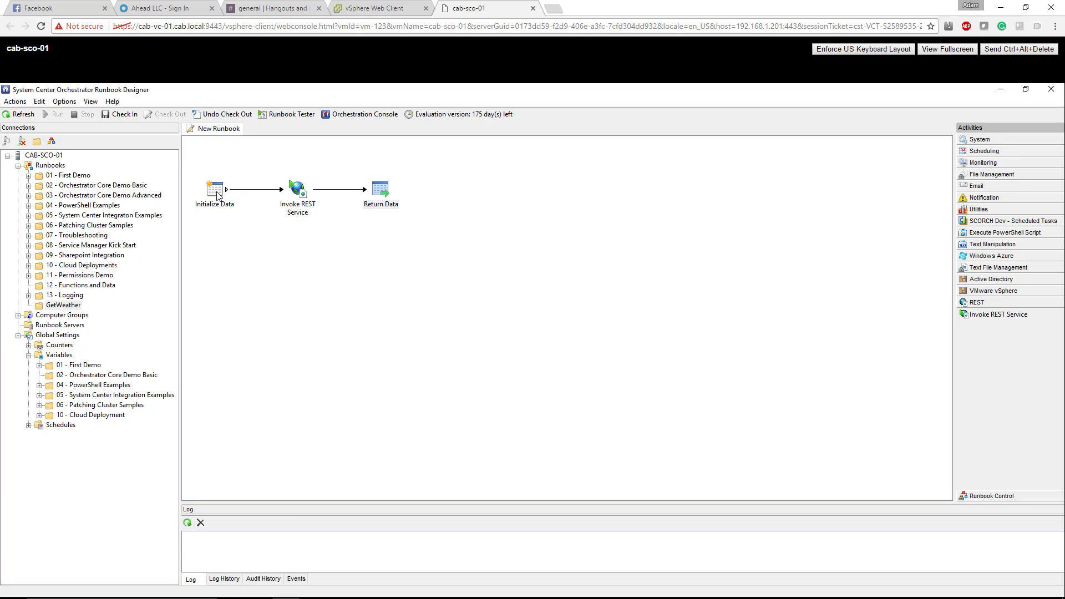
double_click(214, 188)
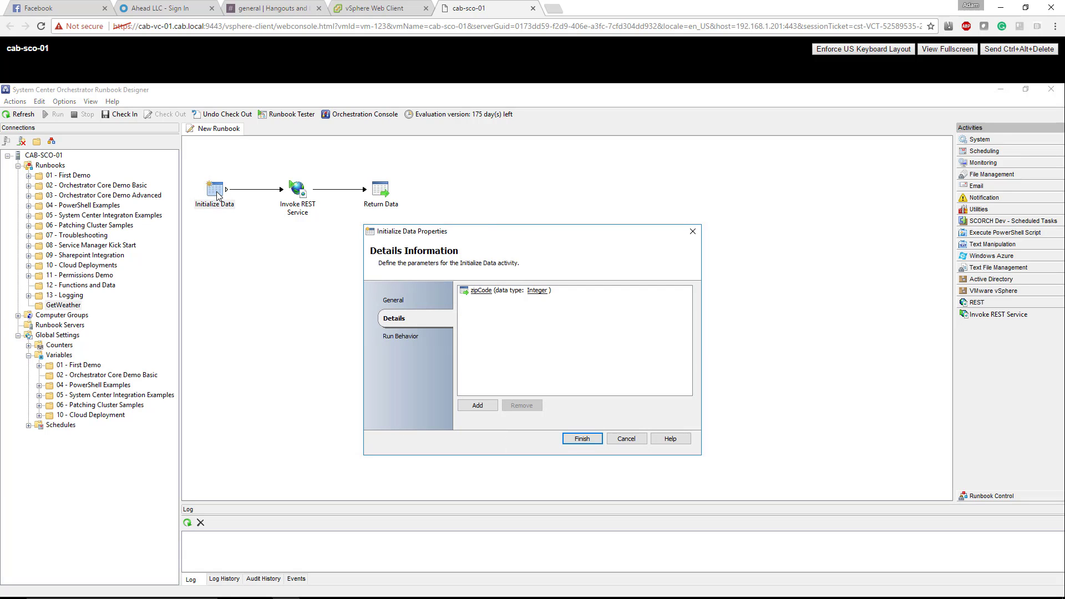
mouse_move(531, 301)
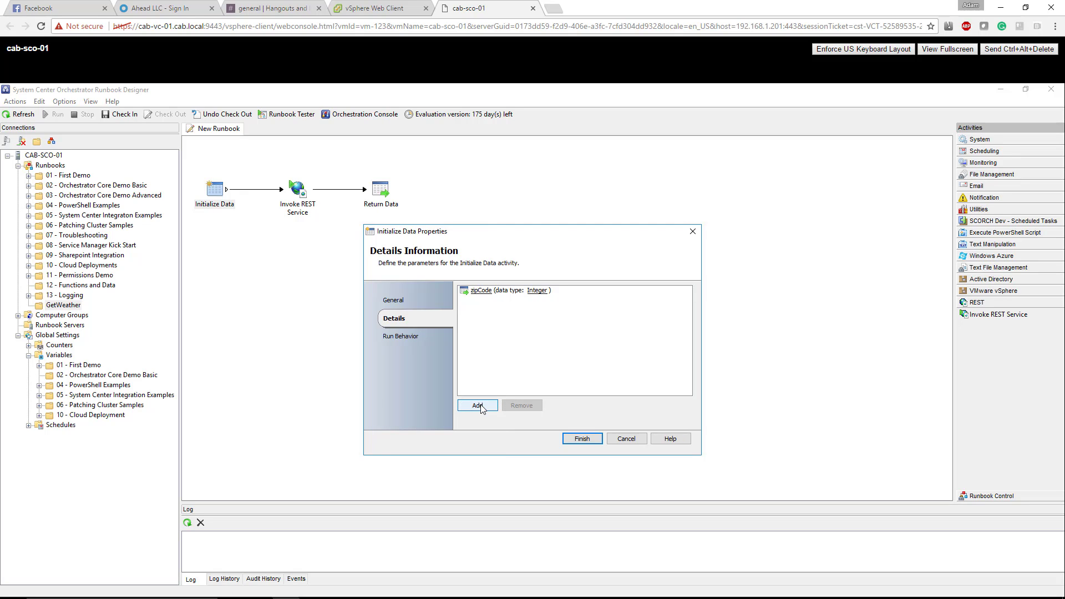
mouse_move(555, 402)
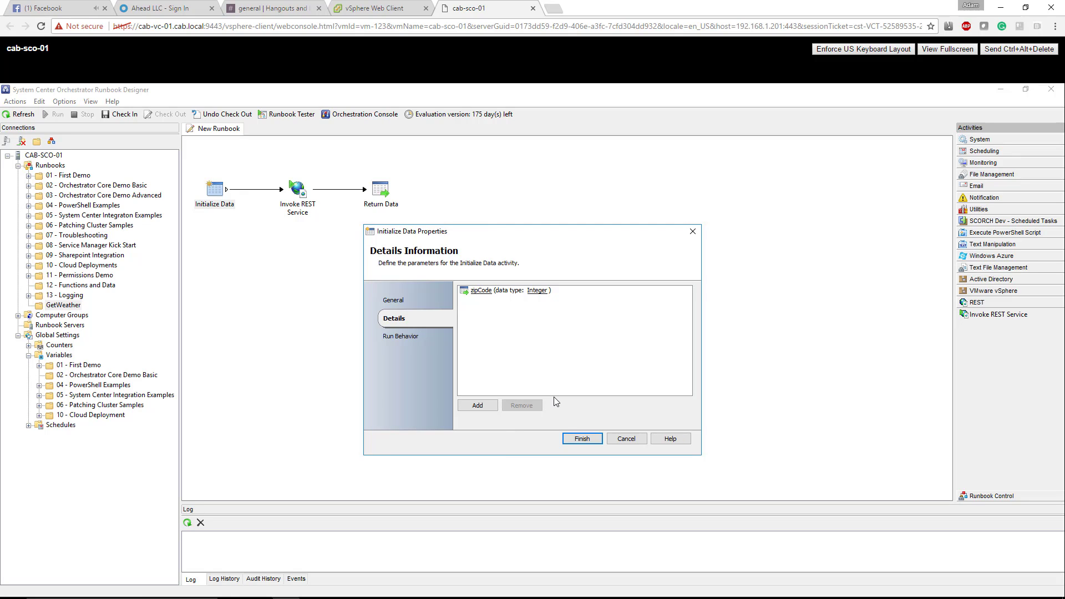
left_click(582, 438)
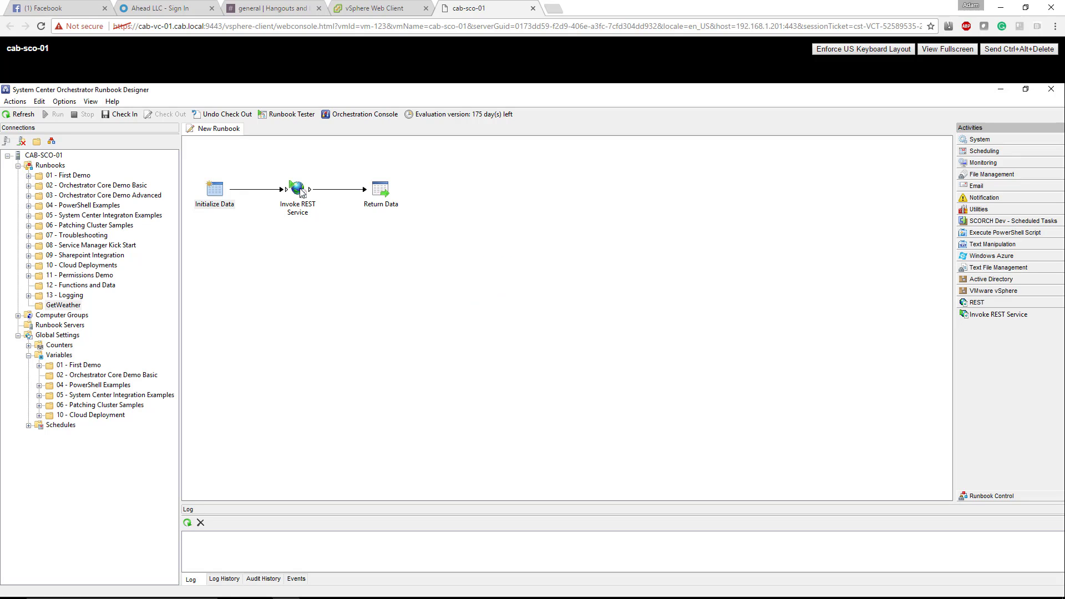
Step: Delete the subscribed zipCode published data from the Invoke REST Service URL and confirm its removal
double_click(297, 188)
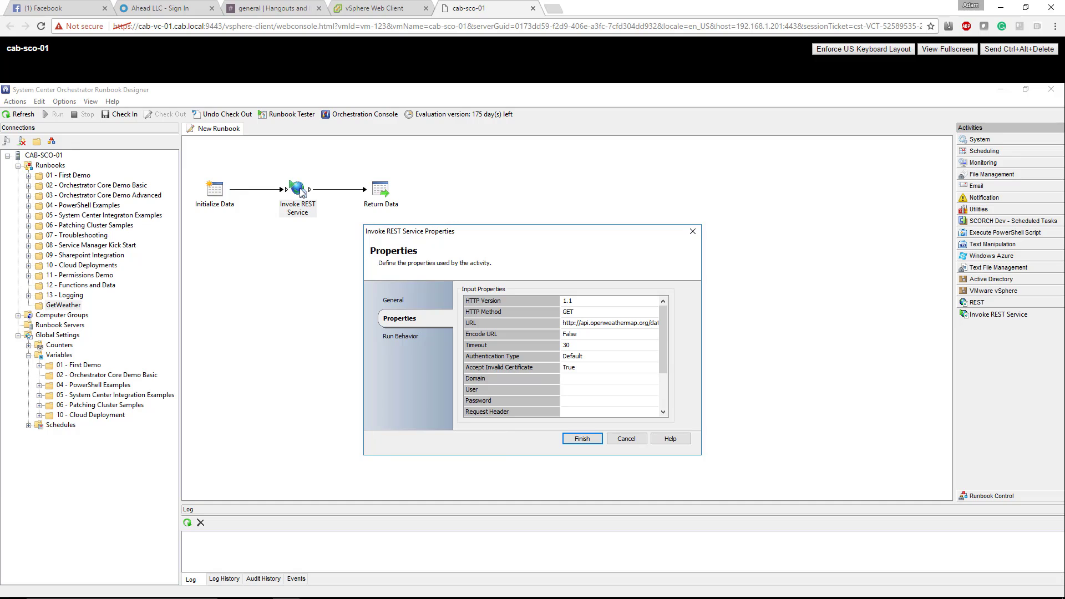
mouse_move(559, 305)
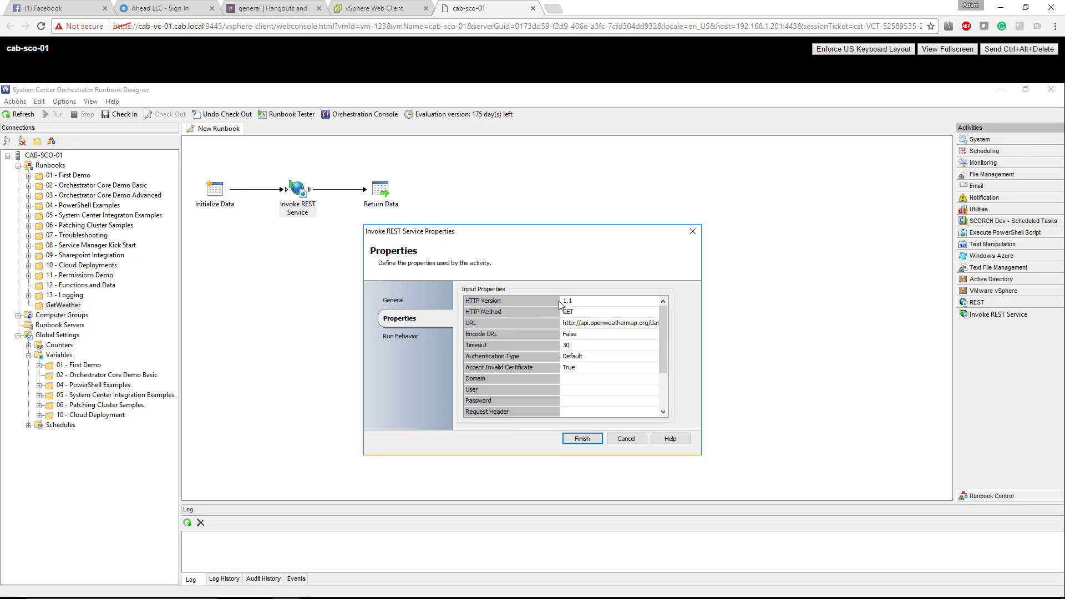
mouse_move(586, 307)
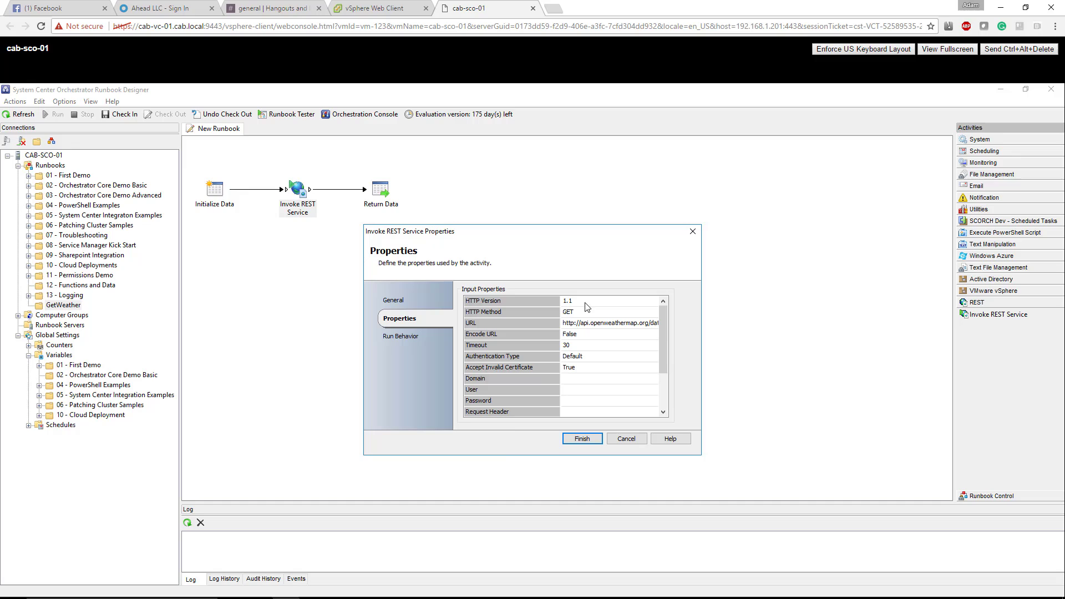
left_click(608, 313)
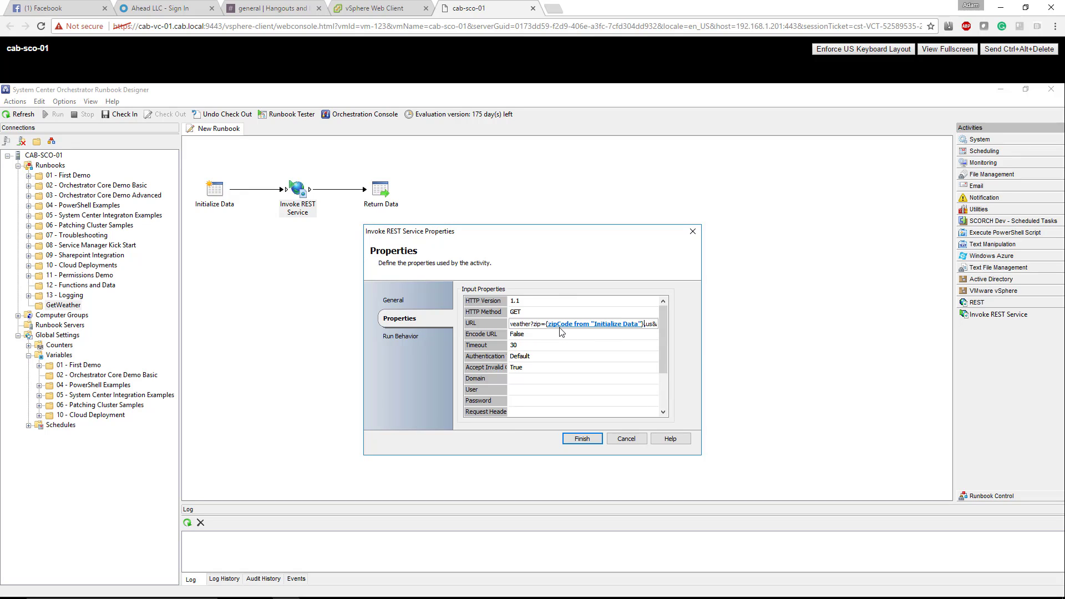
mouse_move(604, 335)
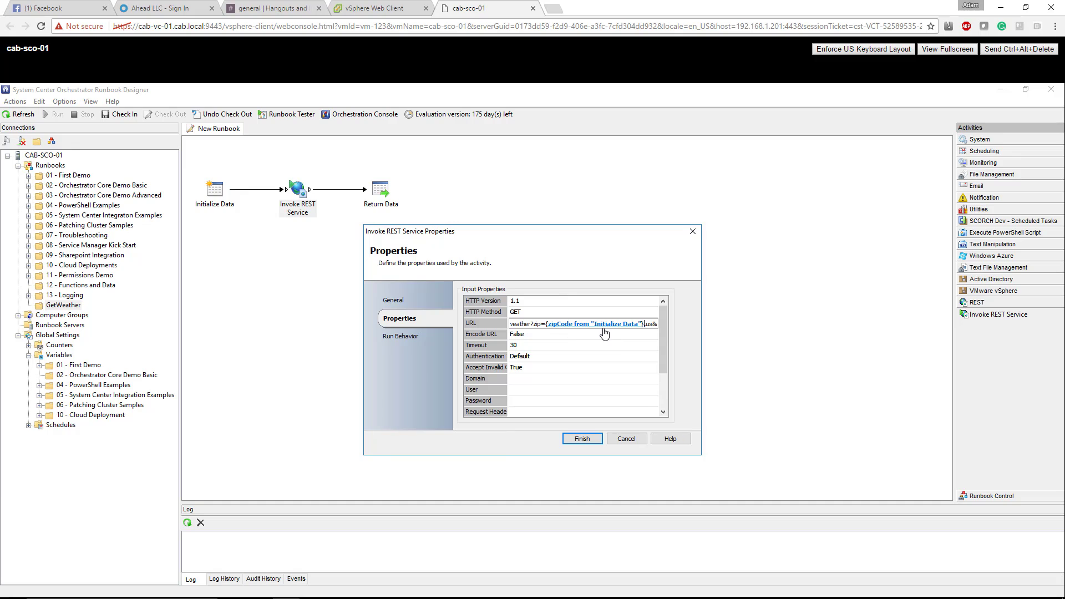
mouse_move(236, 222)
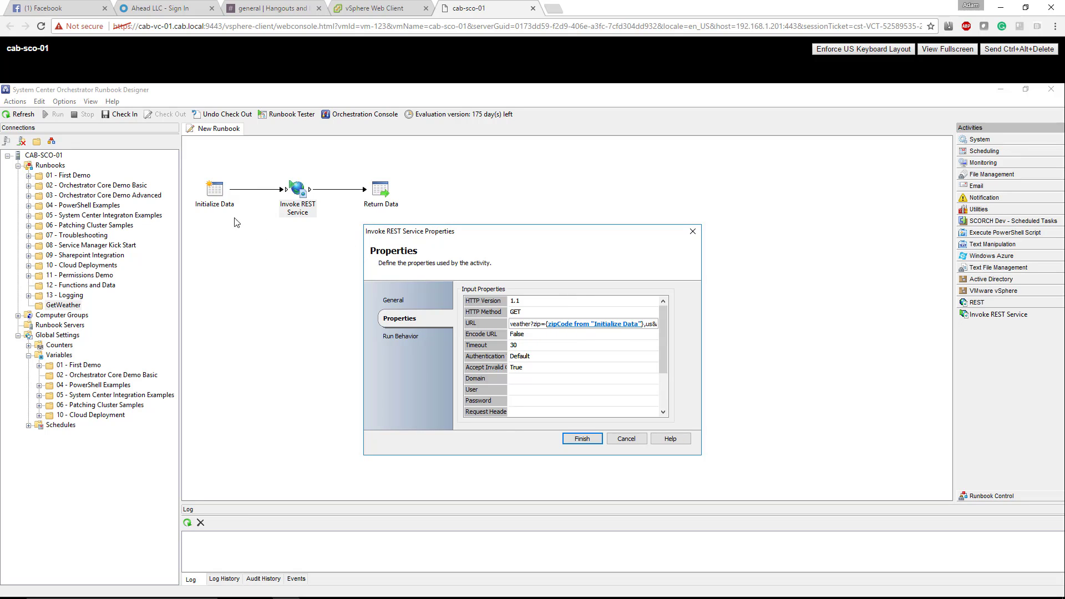
mouse_move(240, 227)
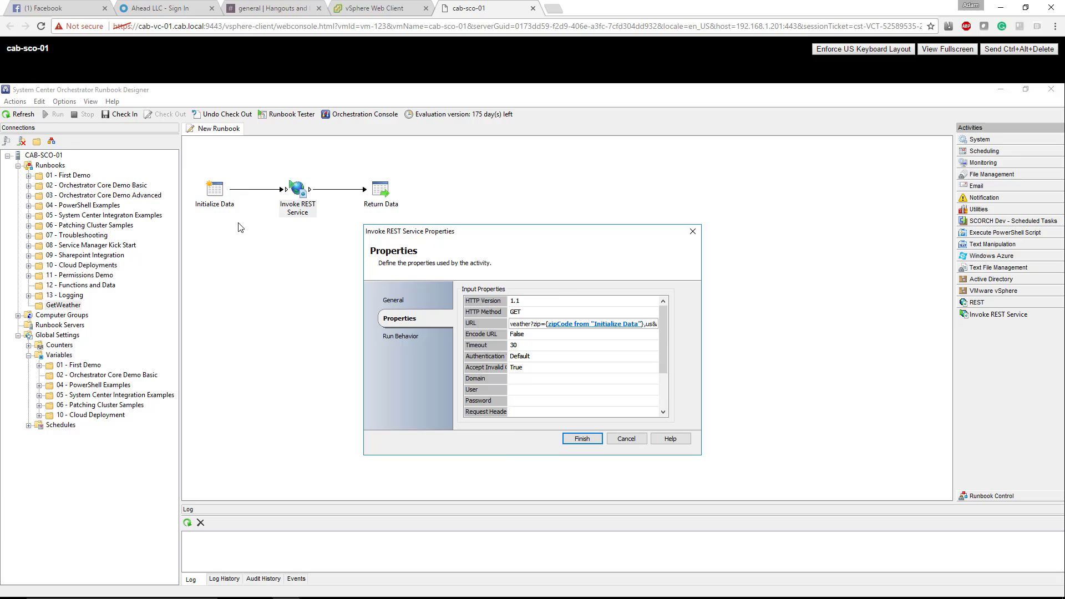
mouse_move(221, 240)
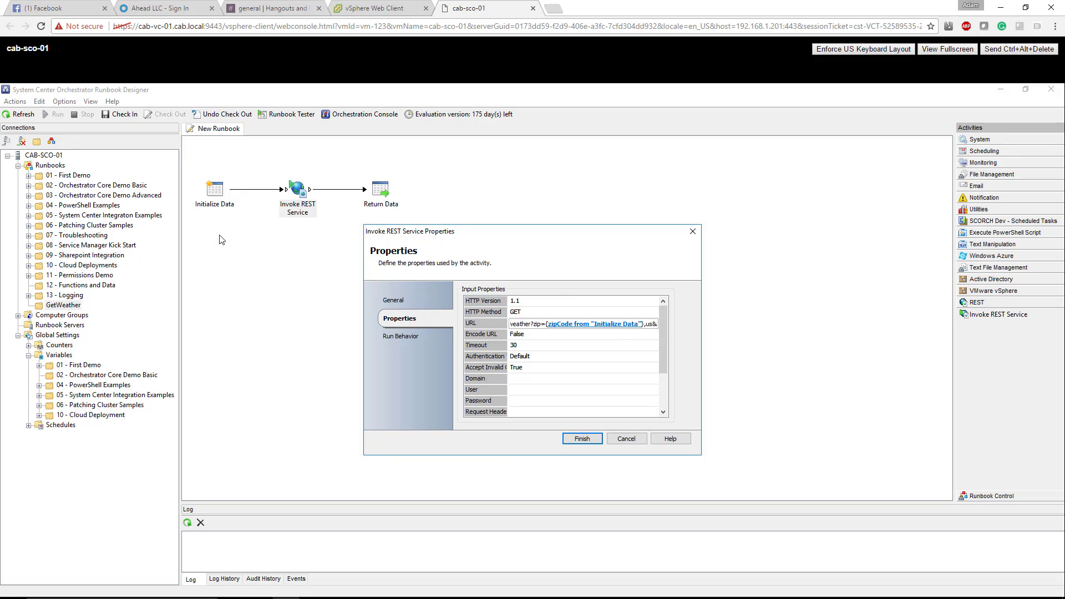
mouse_move(238, 246)
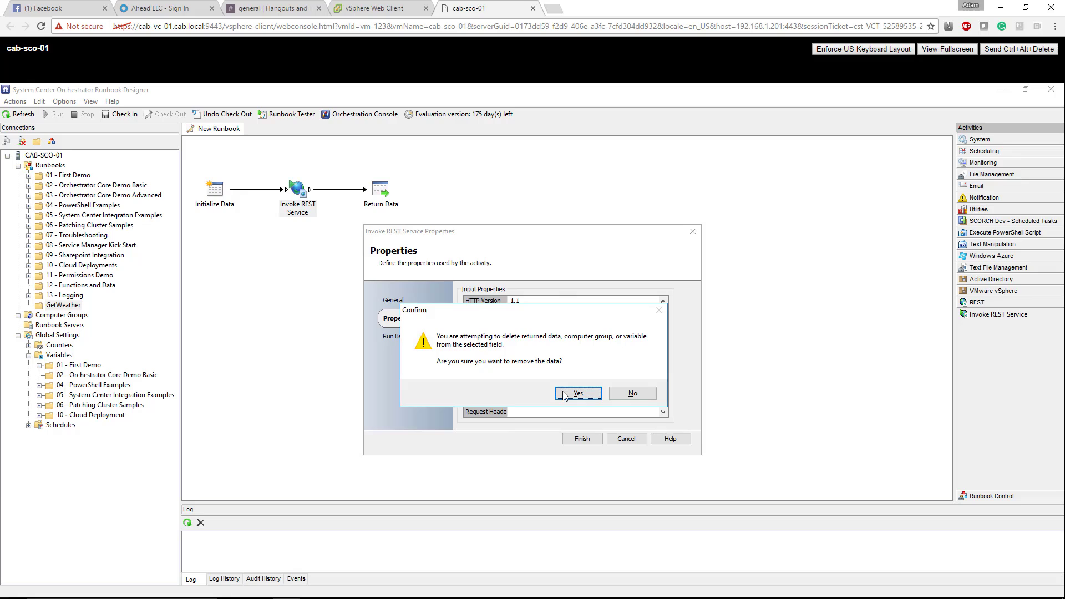
left_click(578, 393)
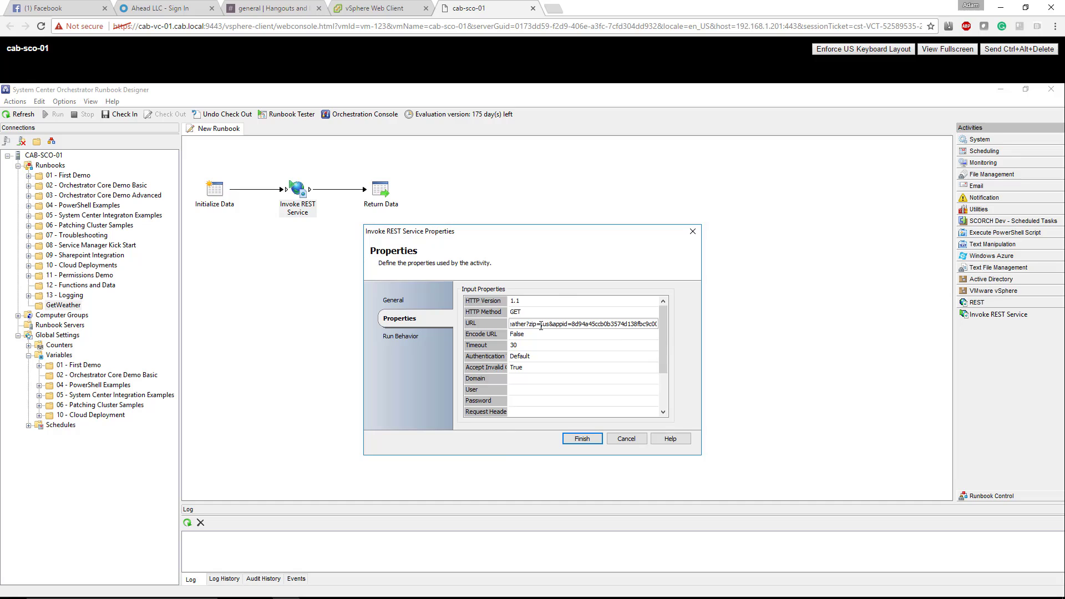
Step: Insert Initialize Data's zipCode published data into the imperial-units URL and finish the activity properties
right_click(541, 323)
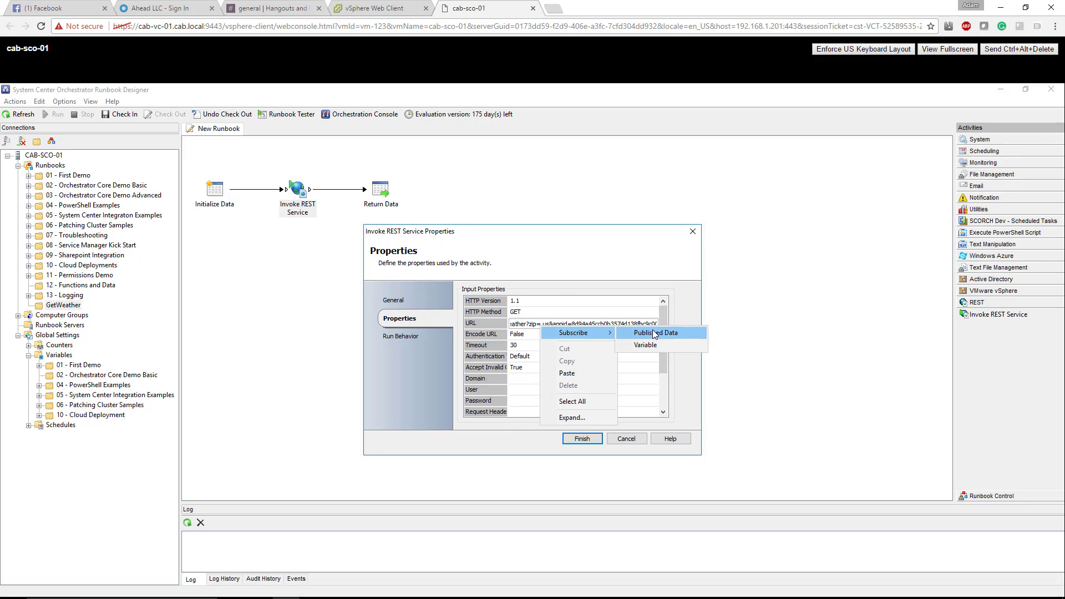
left_click(657, 333)
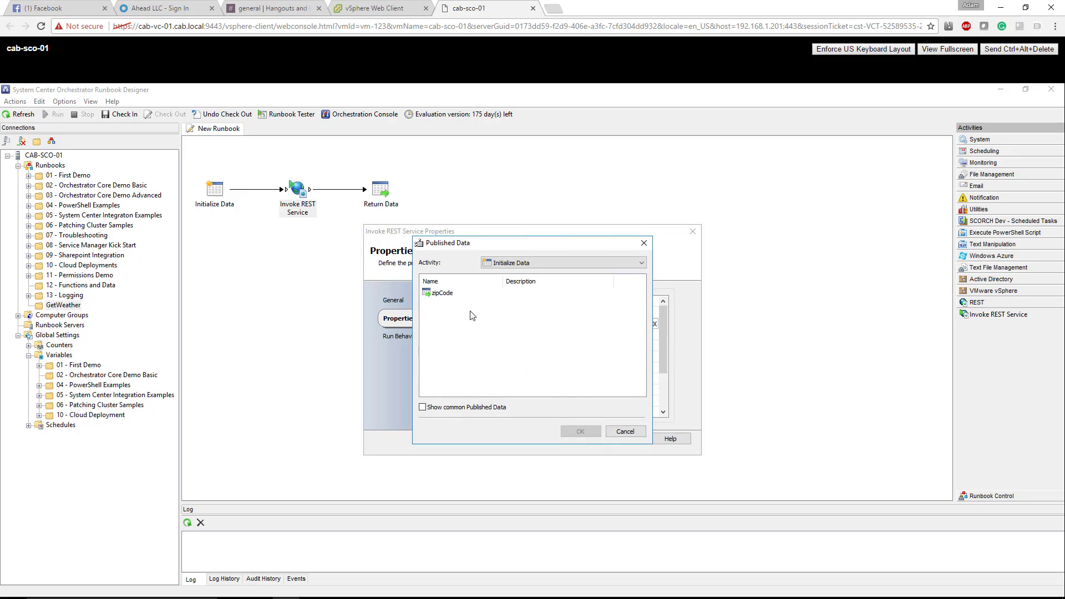
left_click(639, 263)
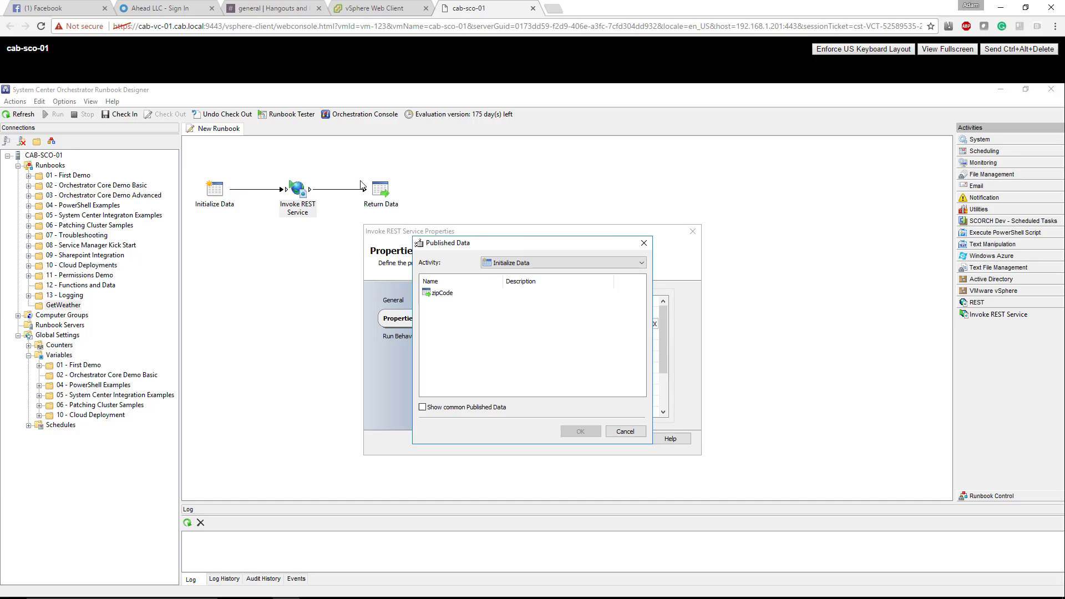
mouse_move(370, 197)
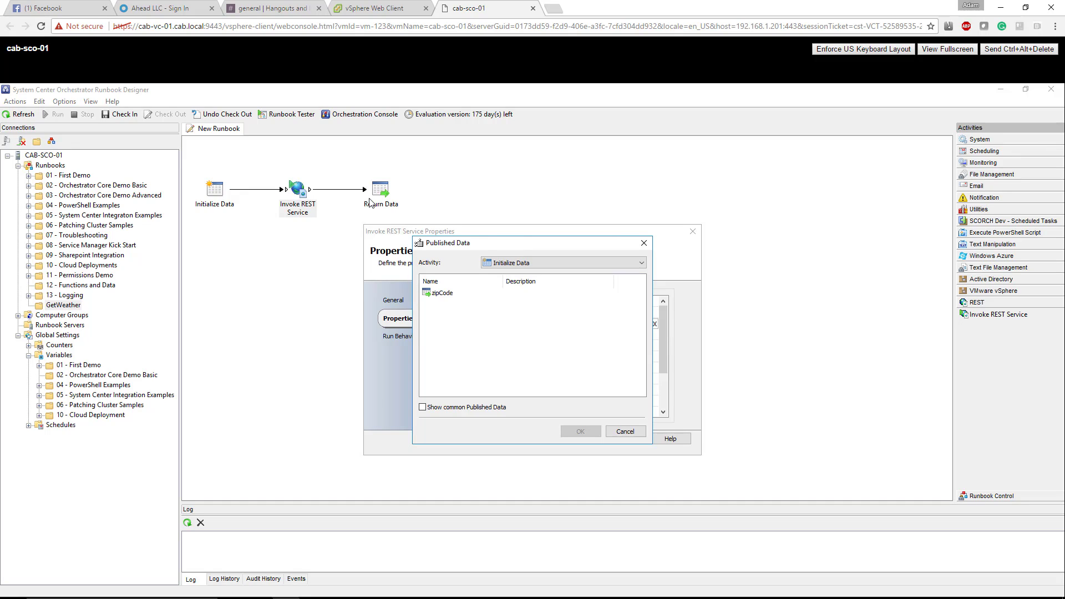
mouse_move(490, 257)
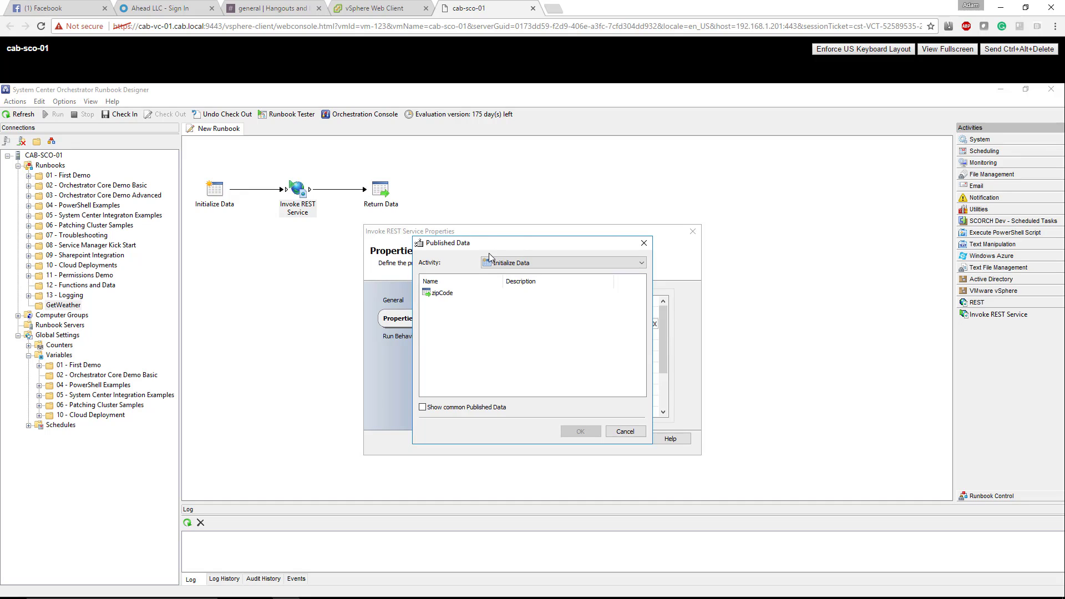
mouse_move(432, 311)
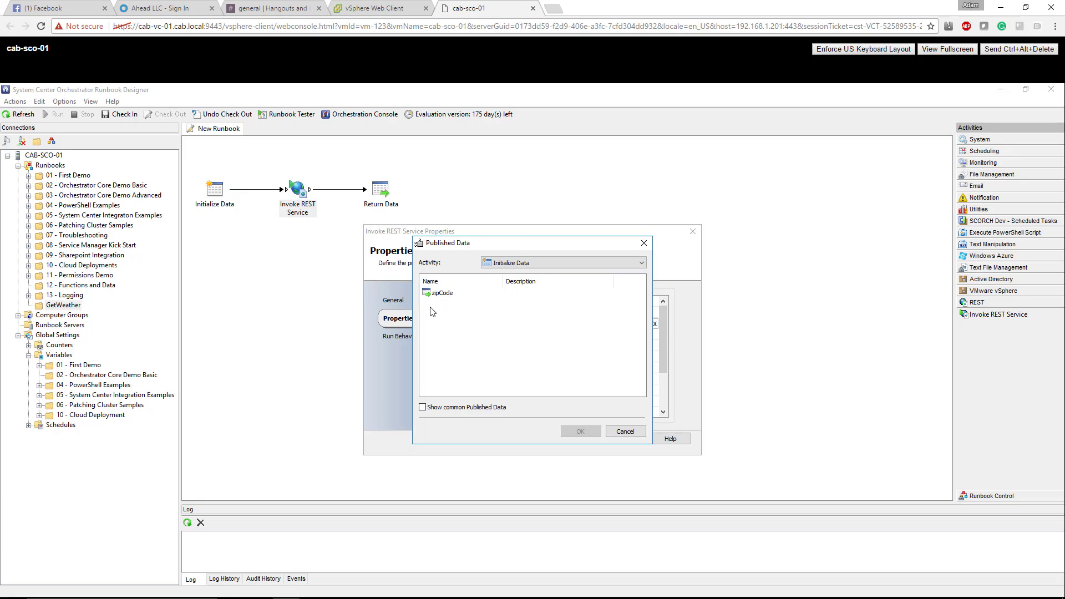
mouse_move(236, 205)
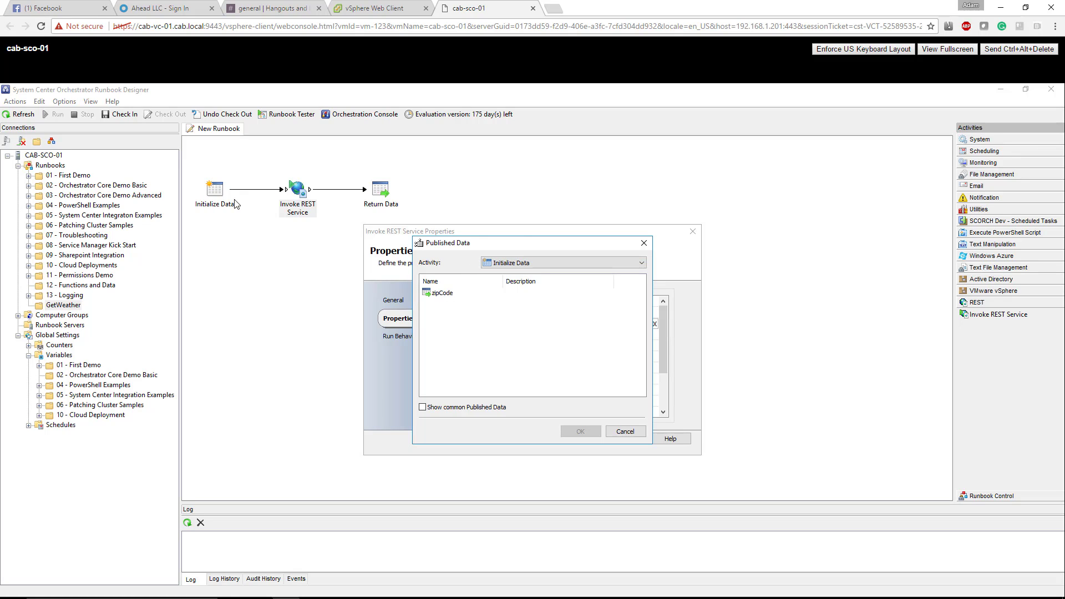
left_click(442, 292)
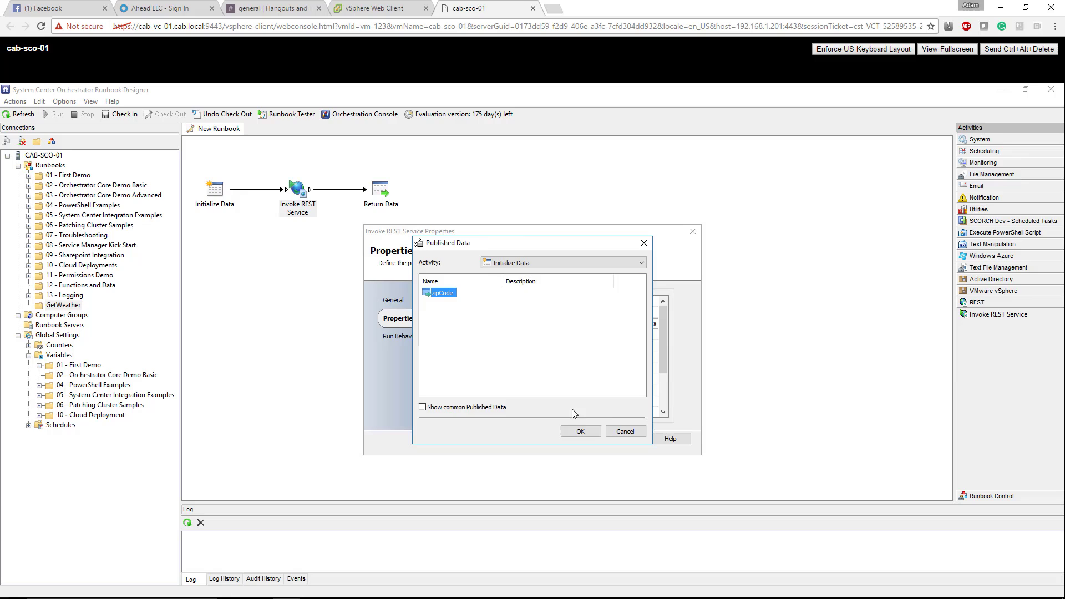
left_click(579, 431)
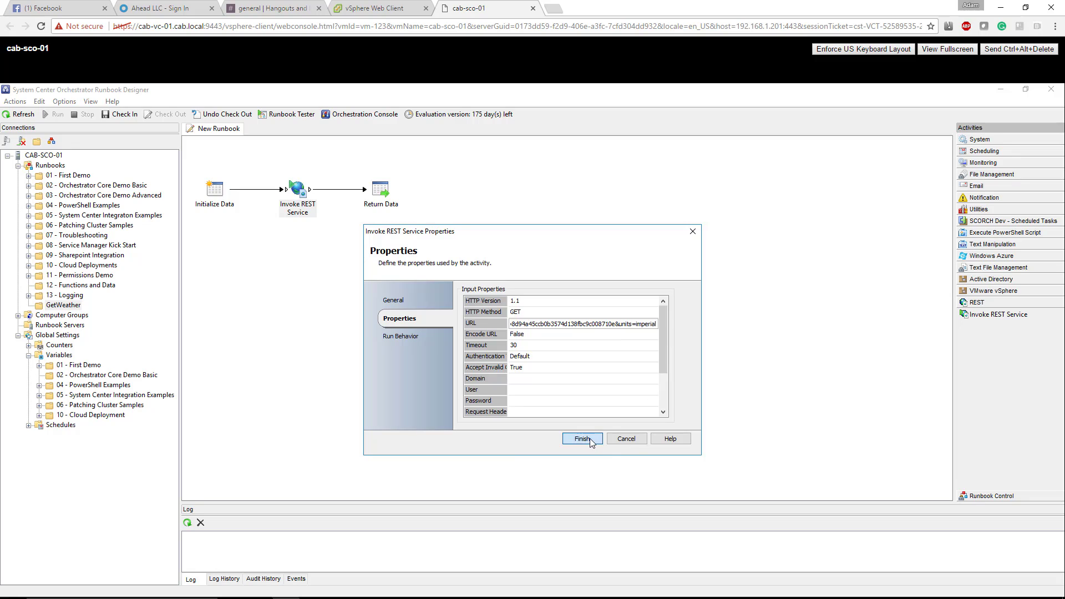
left_click(580, 438)
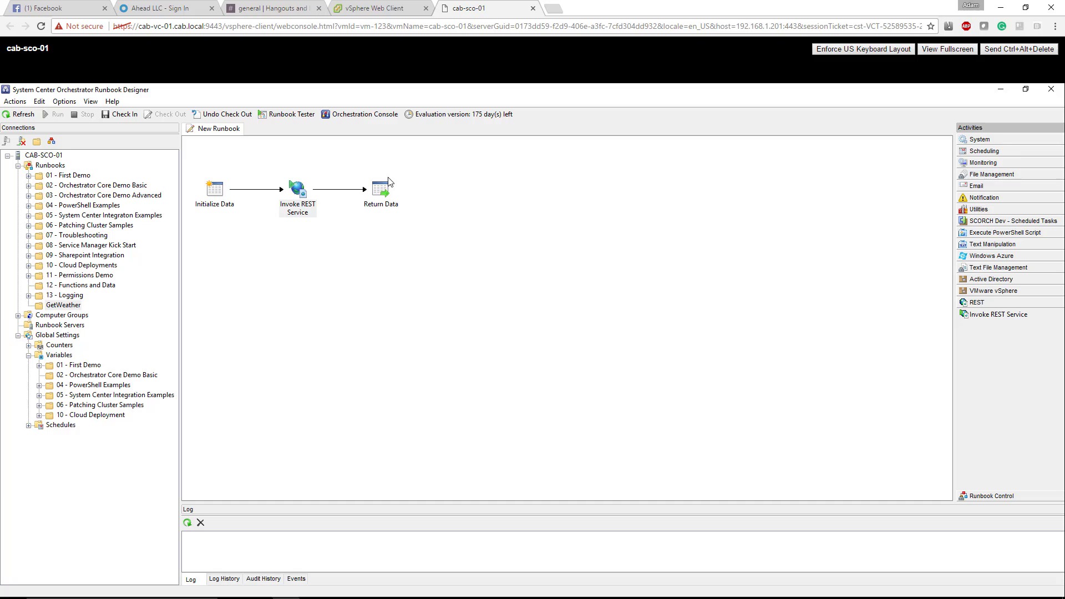
Step: Select Return Data and launch the runbook in Runbook Tester
left_click(380, 186)
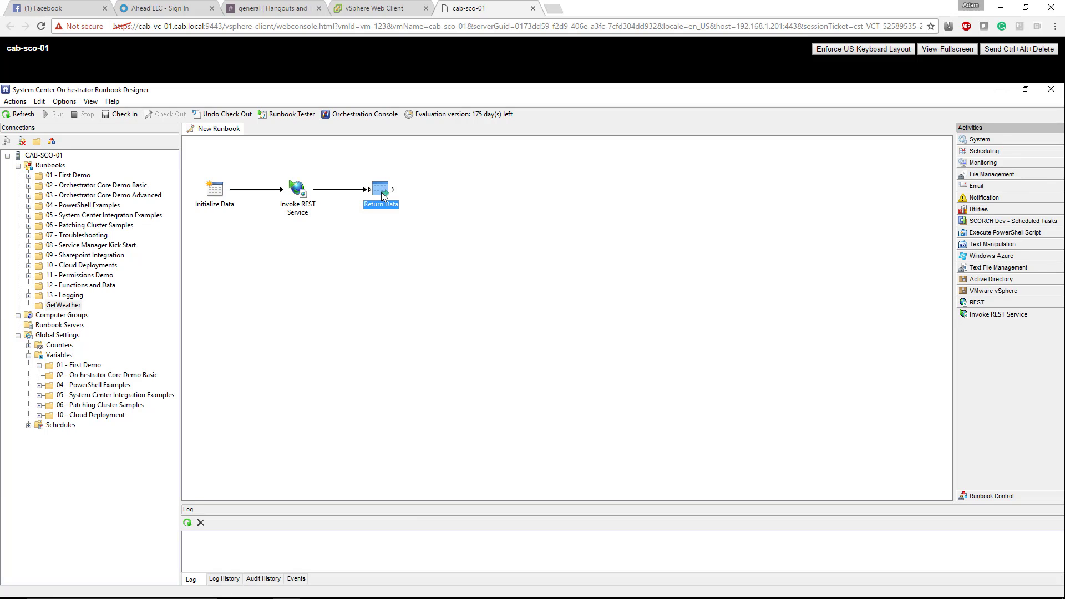
mouse_move(411, 251)
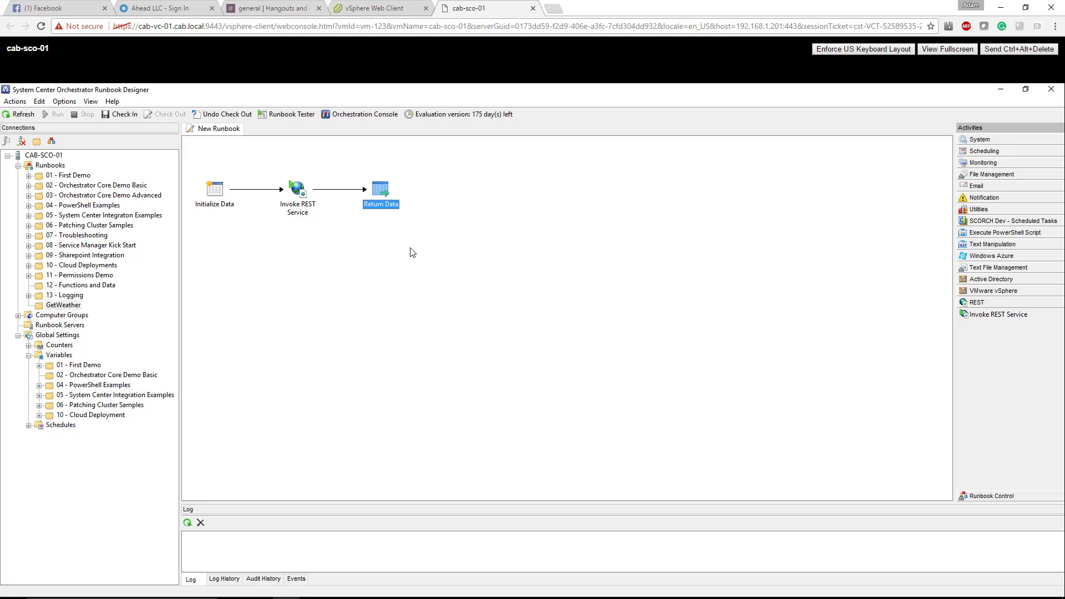
mouse_move(277, 119)
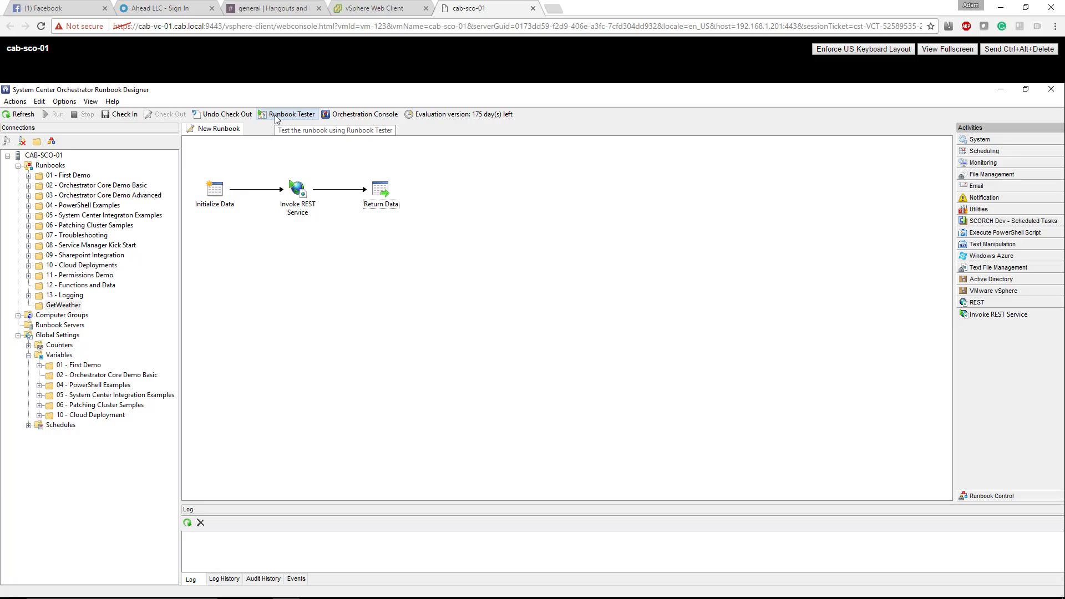
mouse_move(291, 115)
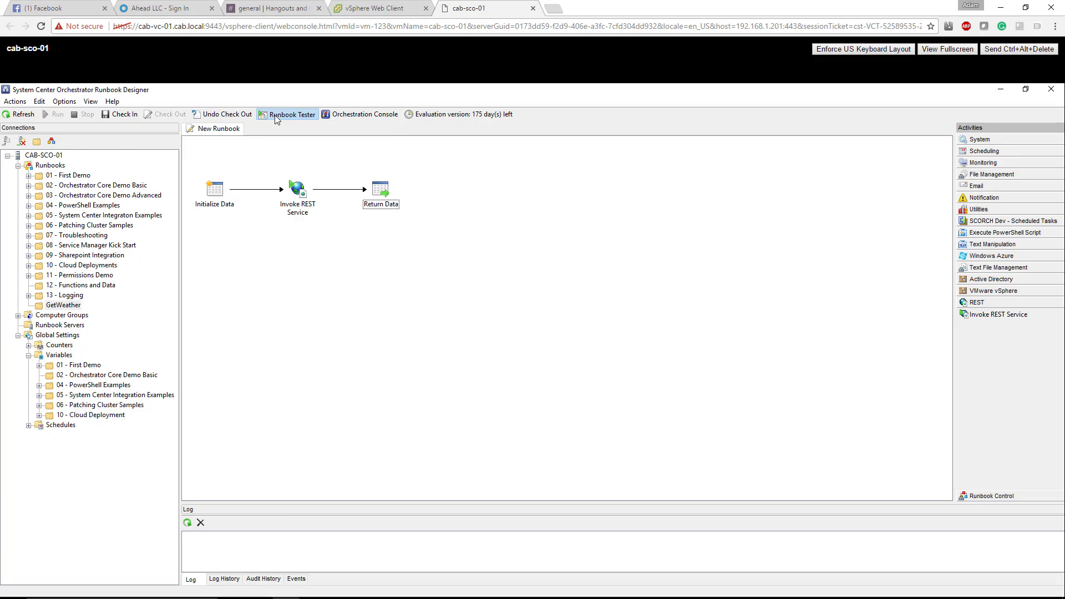
left_click(292, 114)
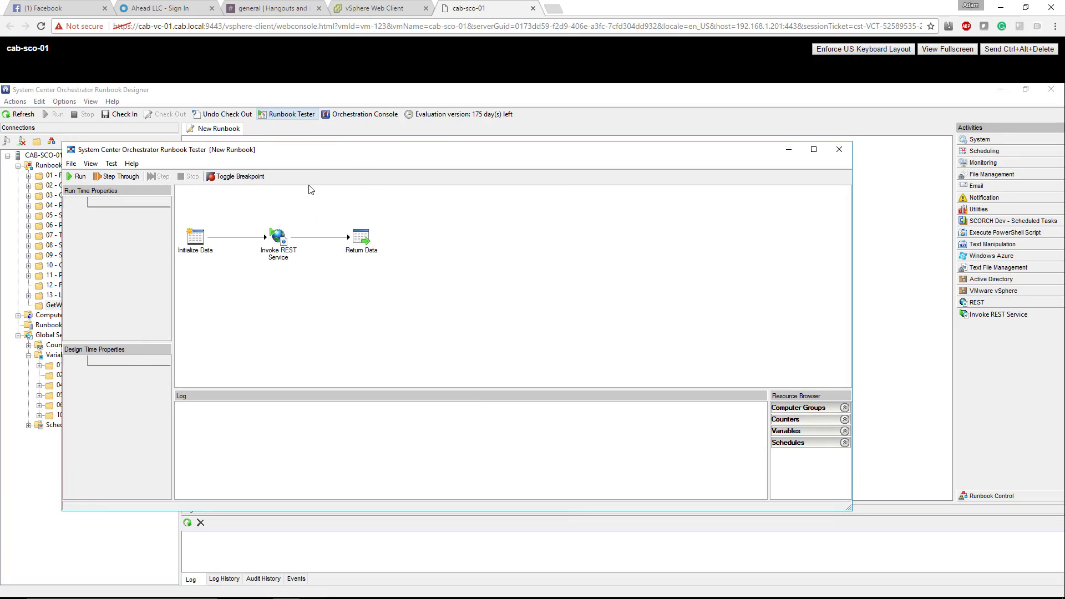
Step: Run the runbook with zip code 90... entered as the zipCode parameter and confirm the run
left_click(77, 177)
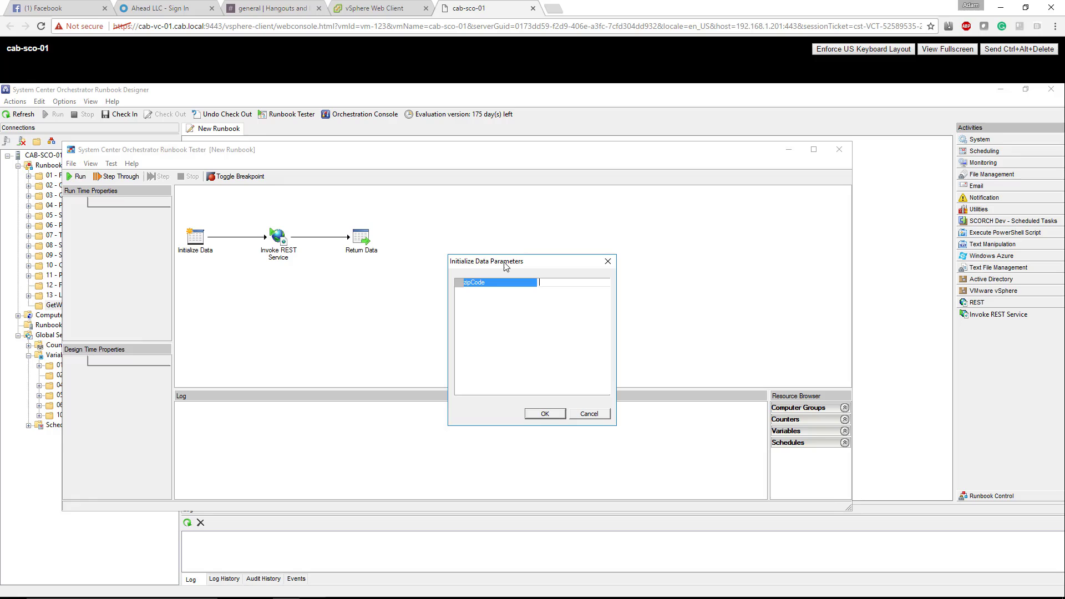
mouse_move(589, 281)
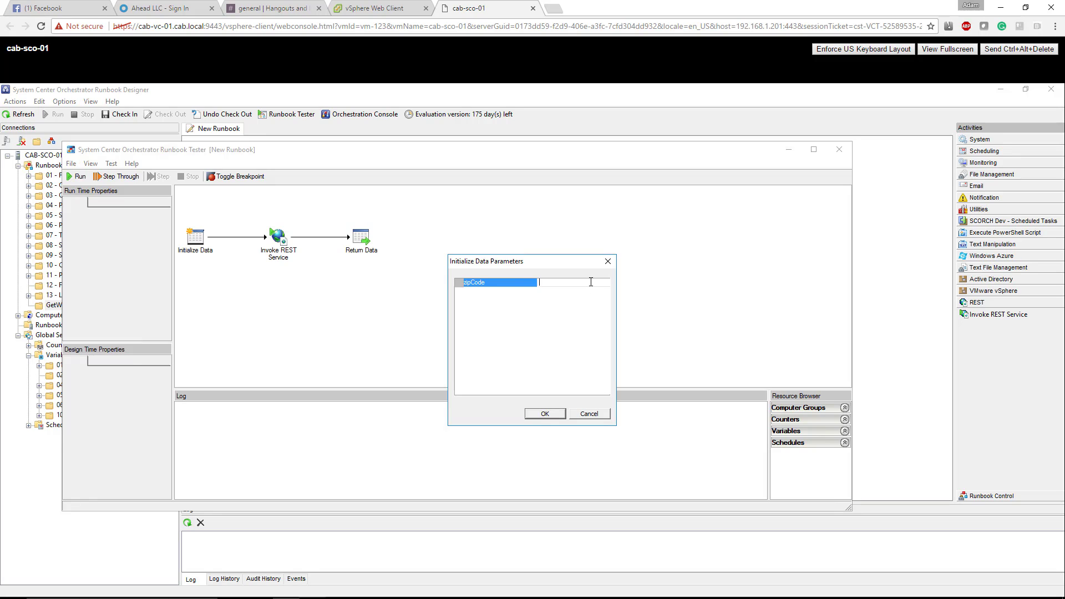
type("90")
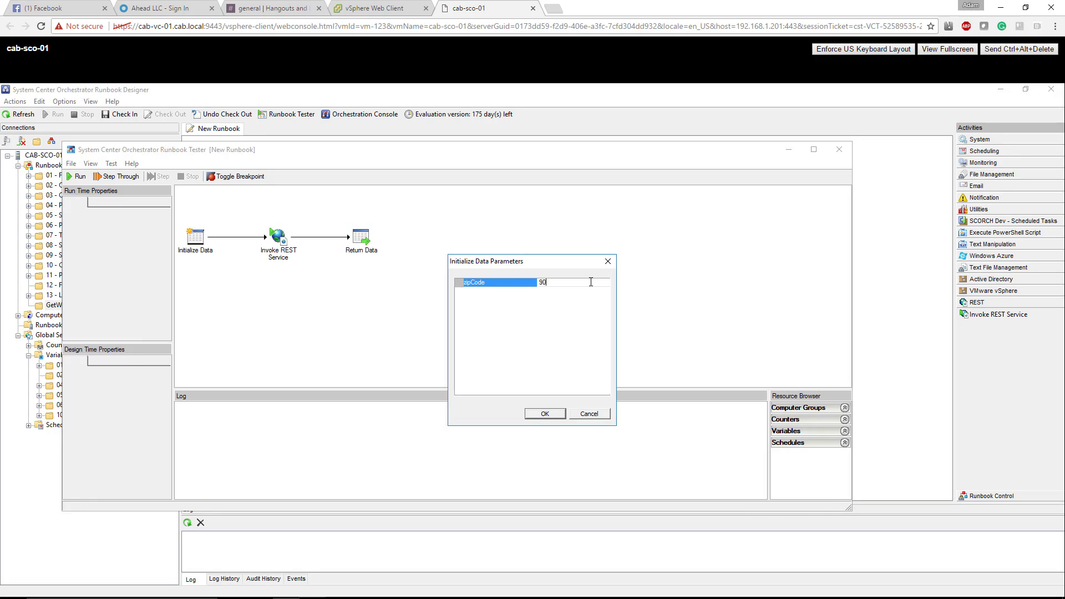
left_click(544, 414)
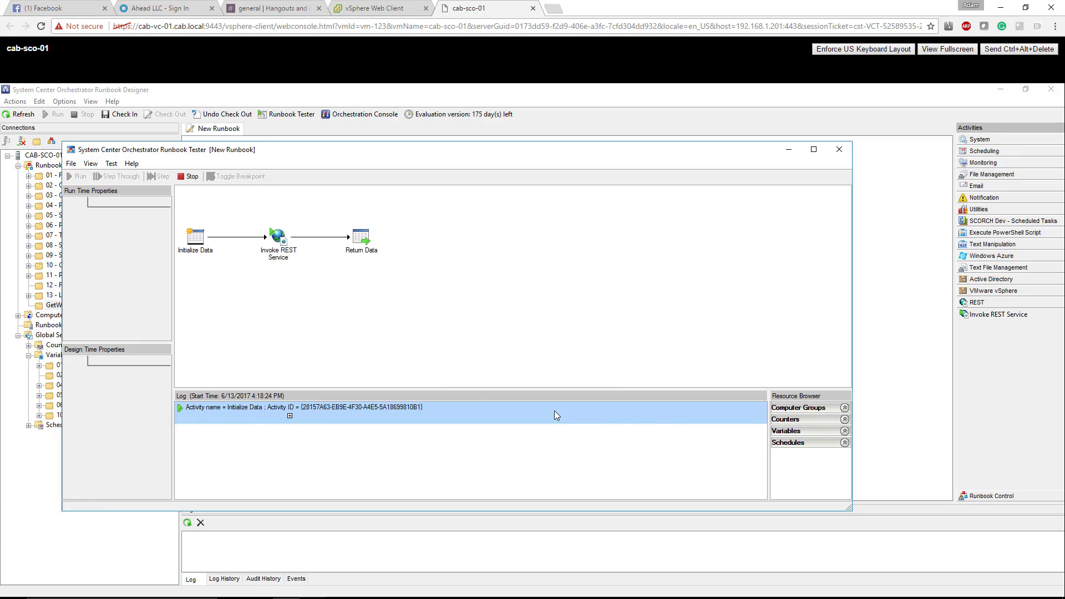
left_click(79, 176)
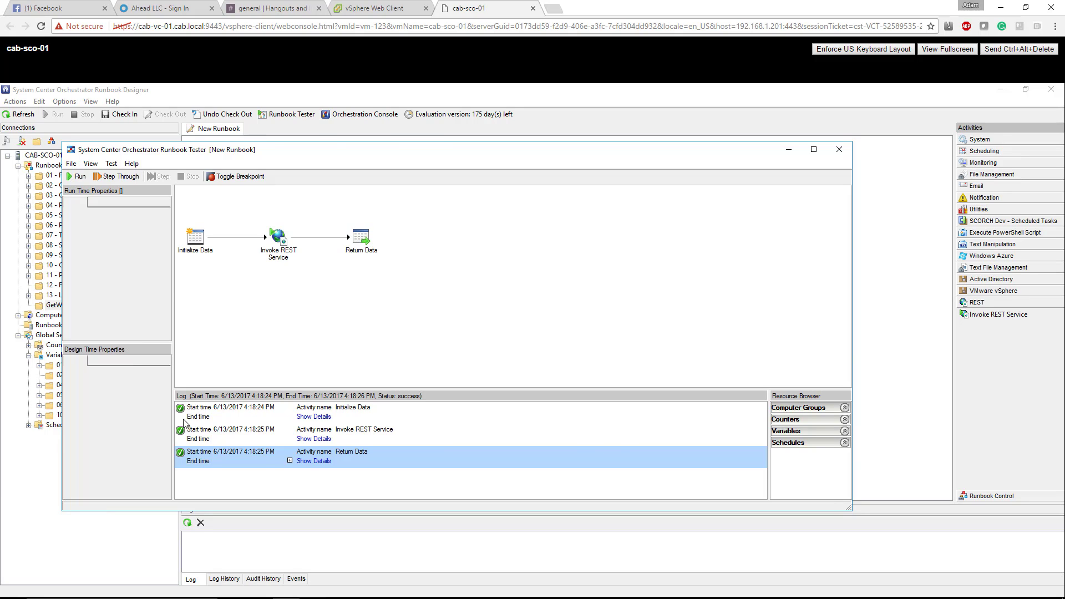
mouse_move(340, 448)
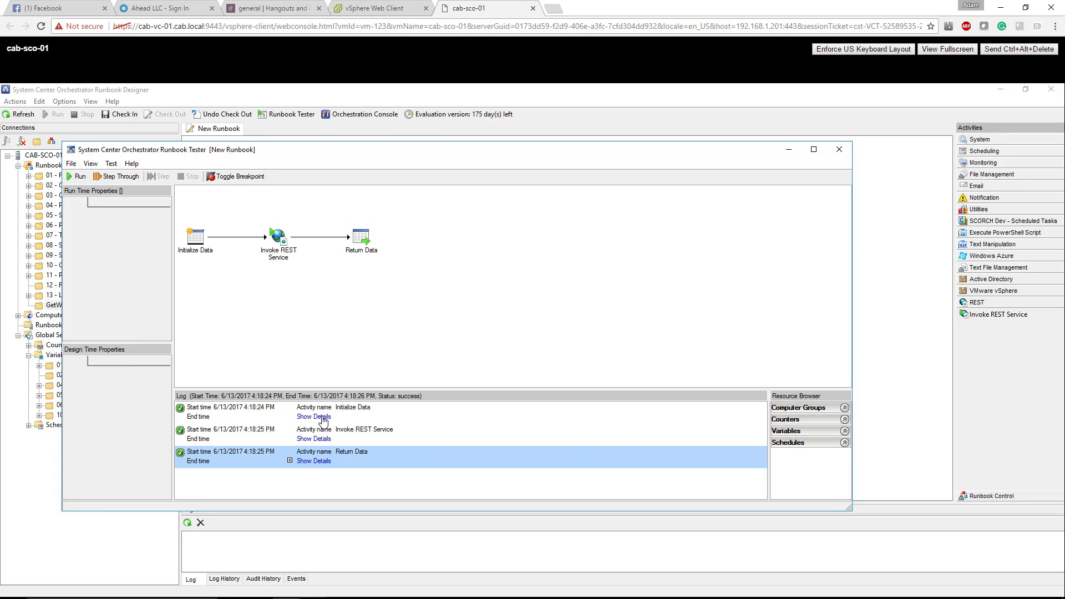
Step: Expand the Invoke REST Service log details to view HTTP 200 OK and the Beverly Hills weather response body
left_click(313, 416)
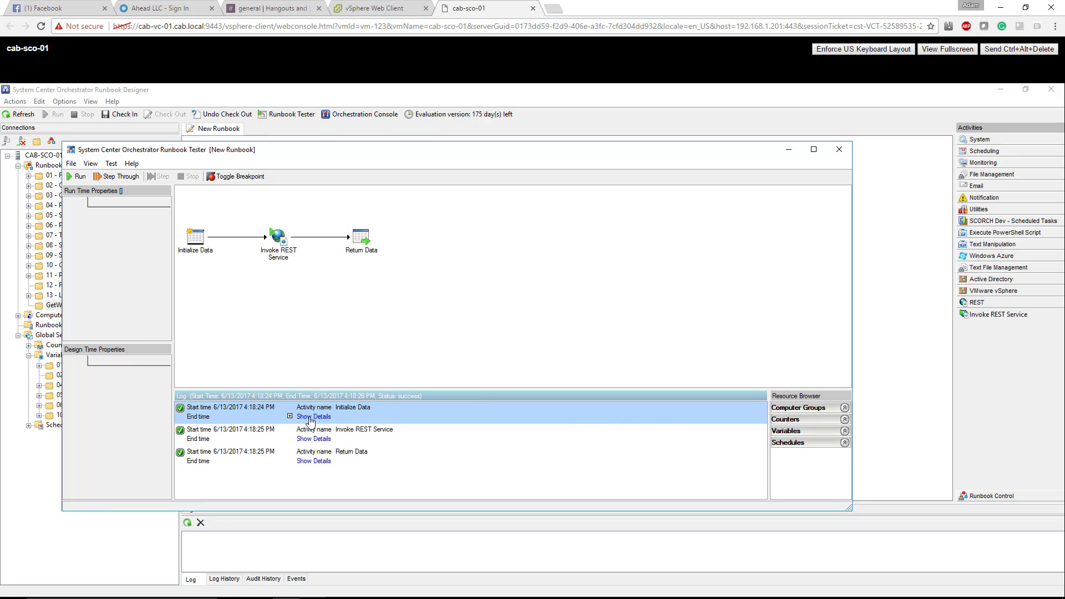
left_click(313, 438)
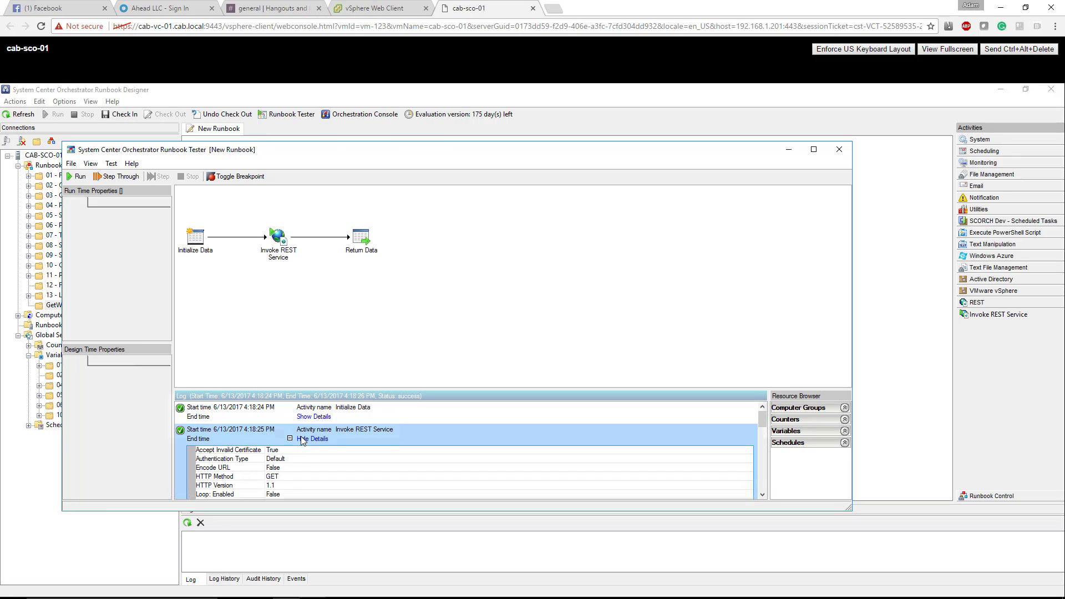
scroll("down", 3)
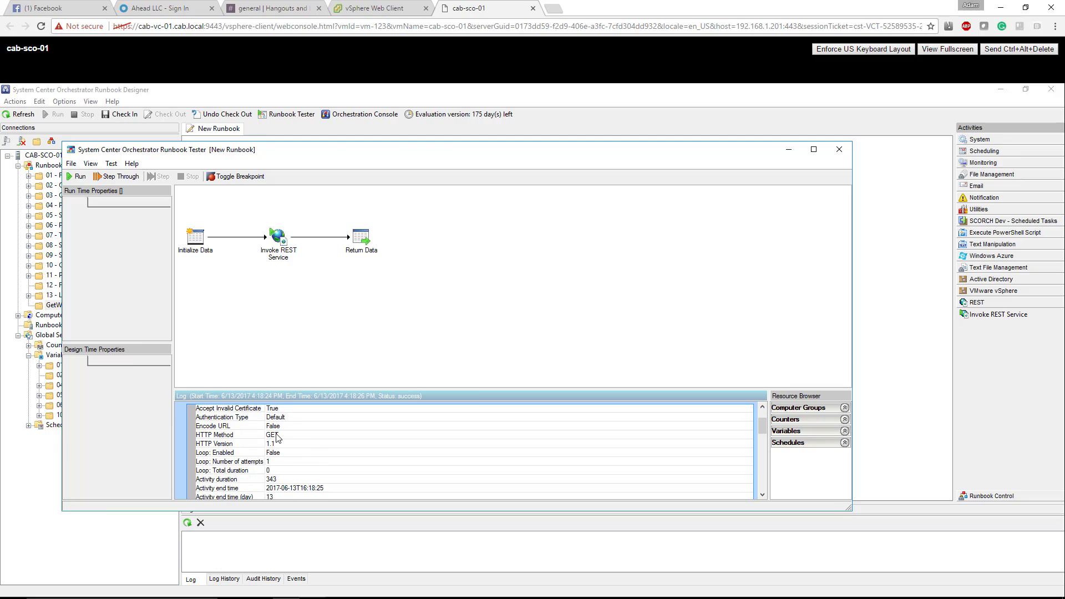
left_click(231, 444)
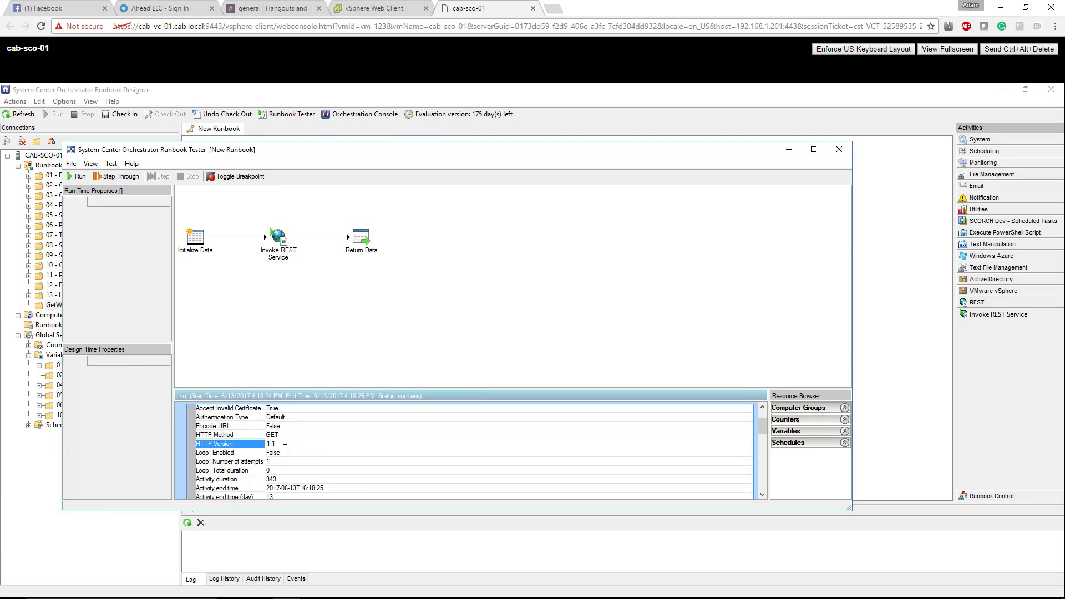
scroll("down", 3)
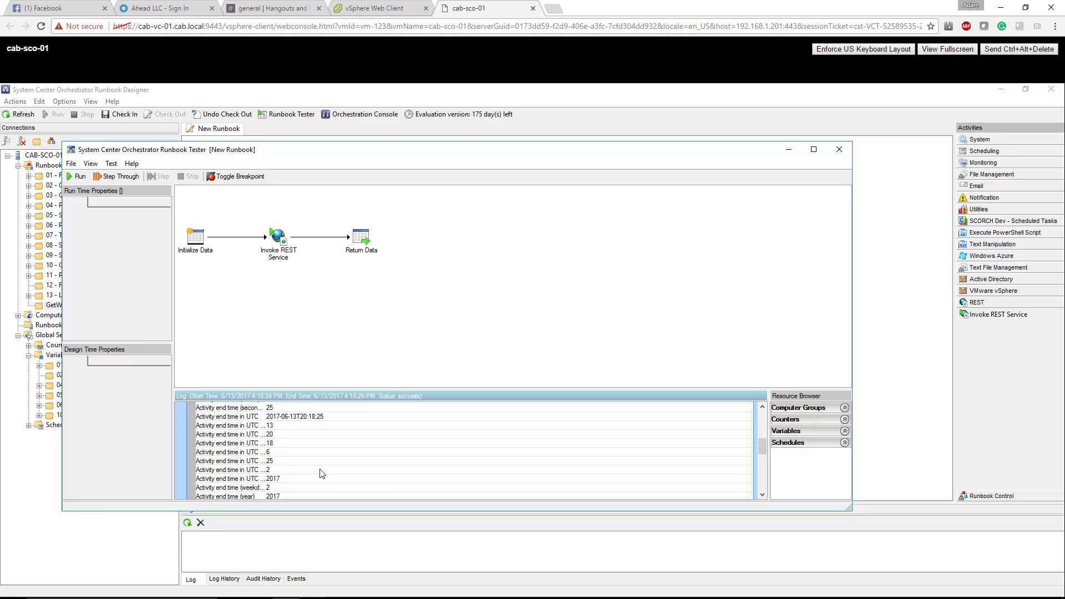
scroll("down", 3)
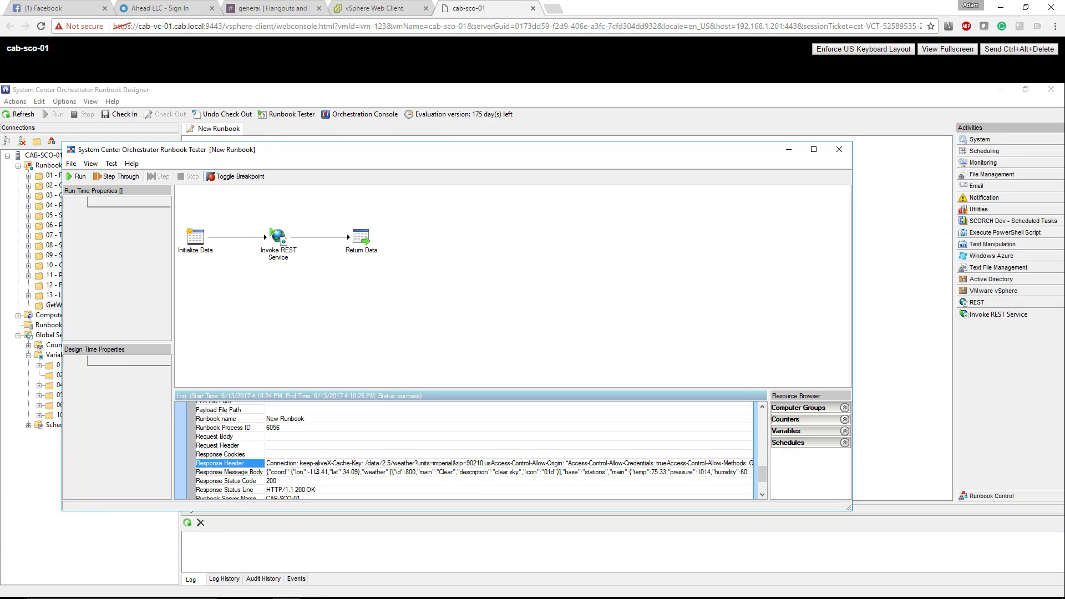
left_click(229, 472)
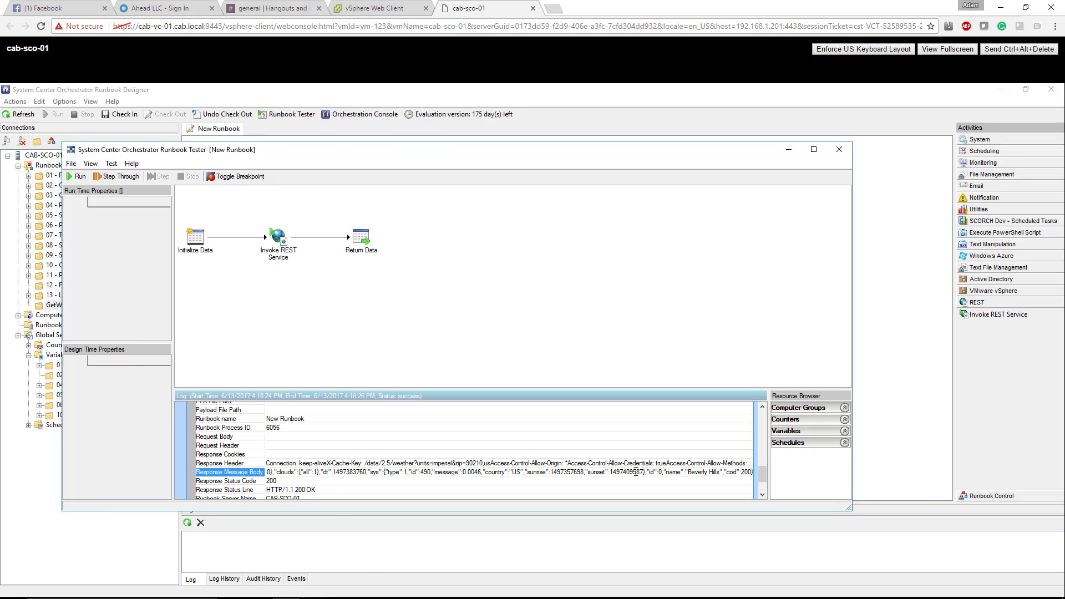
scroll("down", 3)
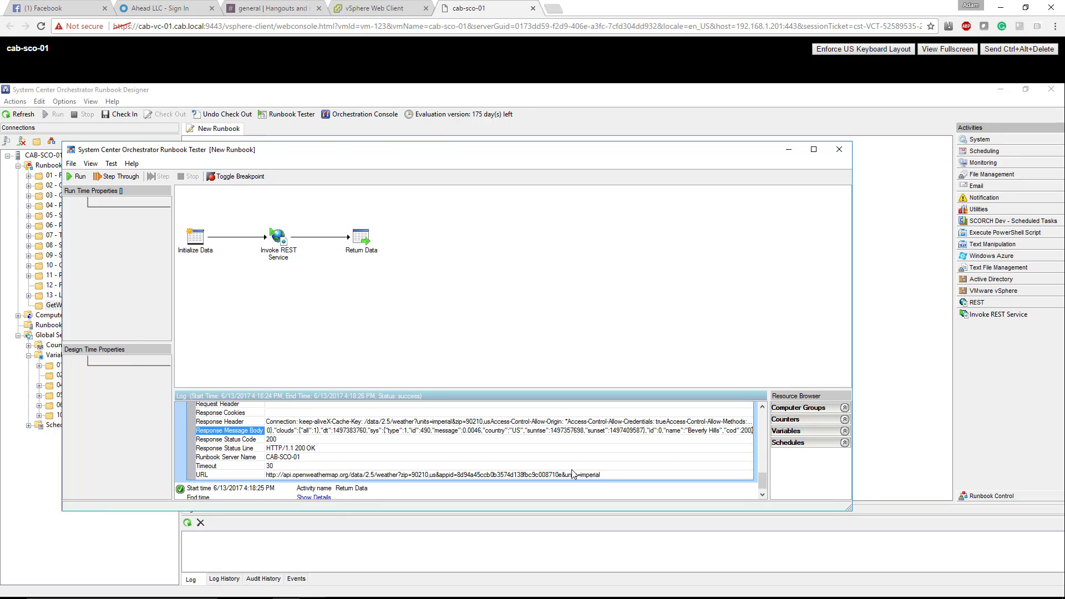